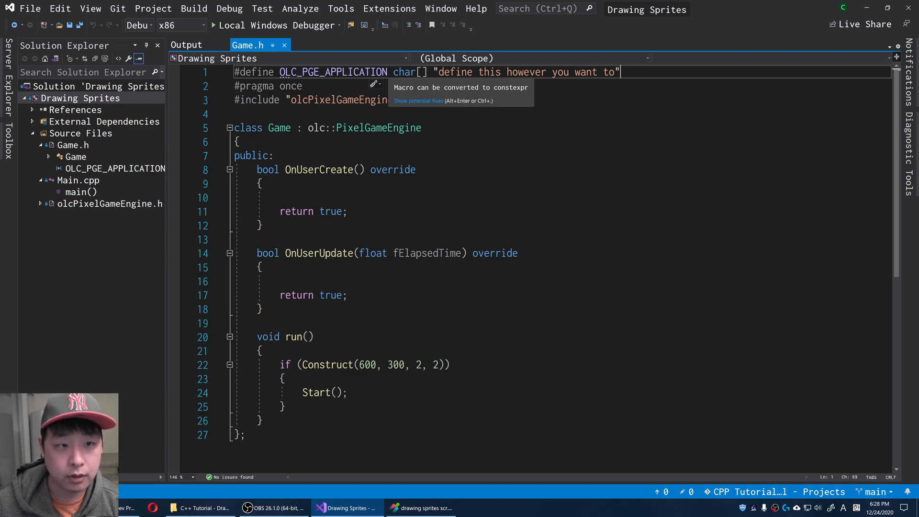
Define OLC_PGE_APPLICATION as 0, save, and begin adding 'public' to Game's base class.
double_click(333, 72)
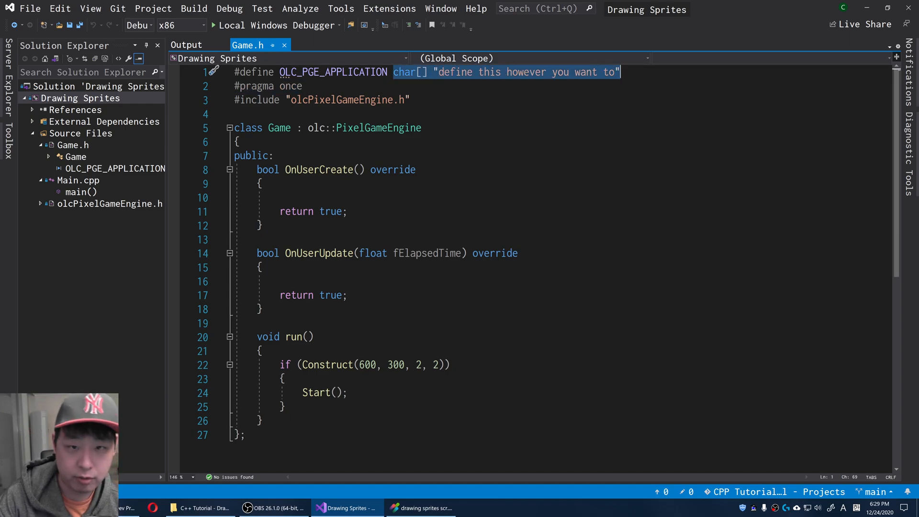
text(0)
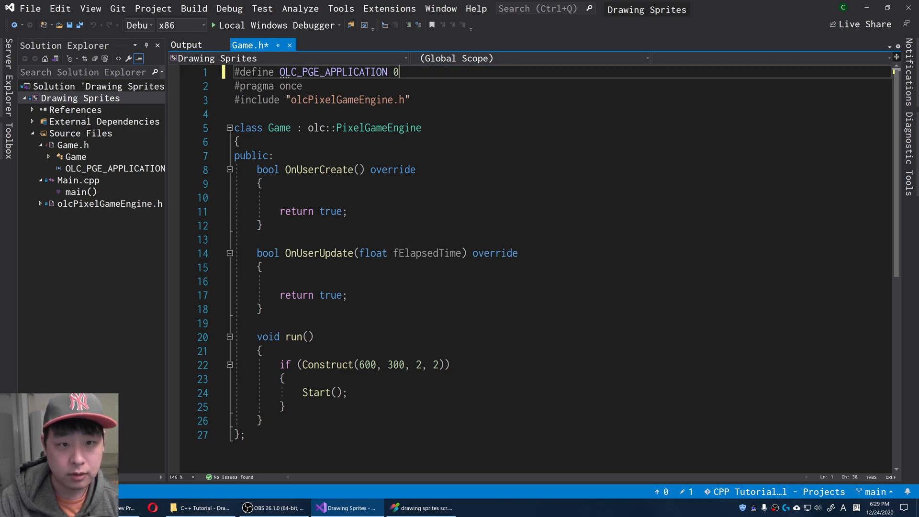
key(Ctrl+s)
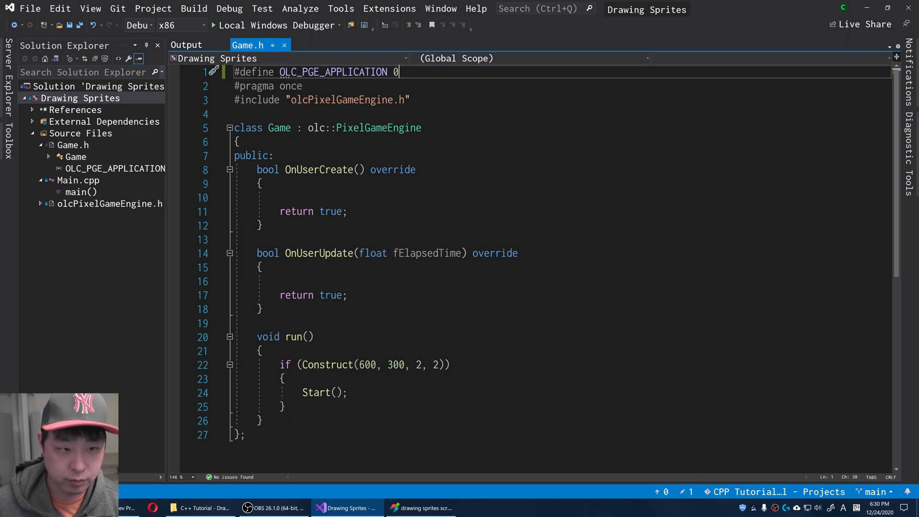
text(public)
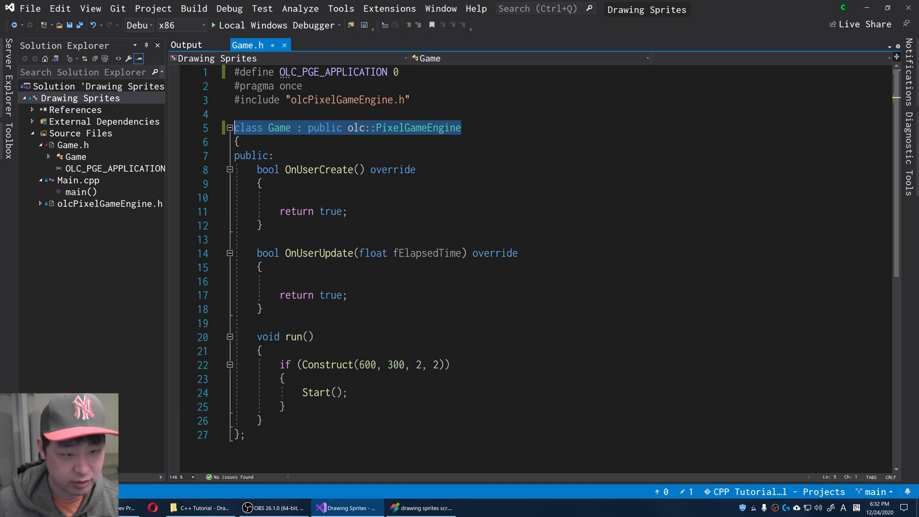
Add a private section declaring 'olc::Sprite* spritePtr = nullptr;' inside the Game class.
click(240, 142)
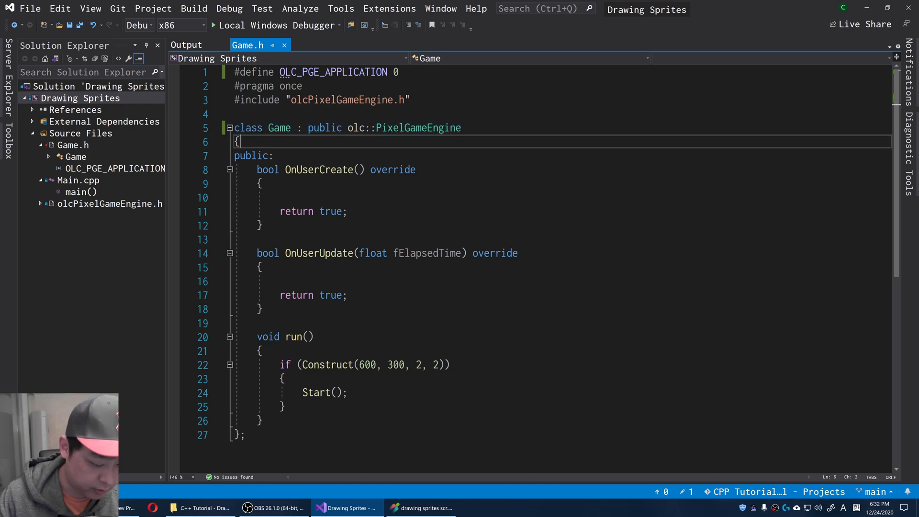
key(Enter)
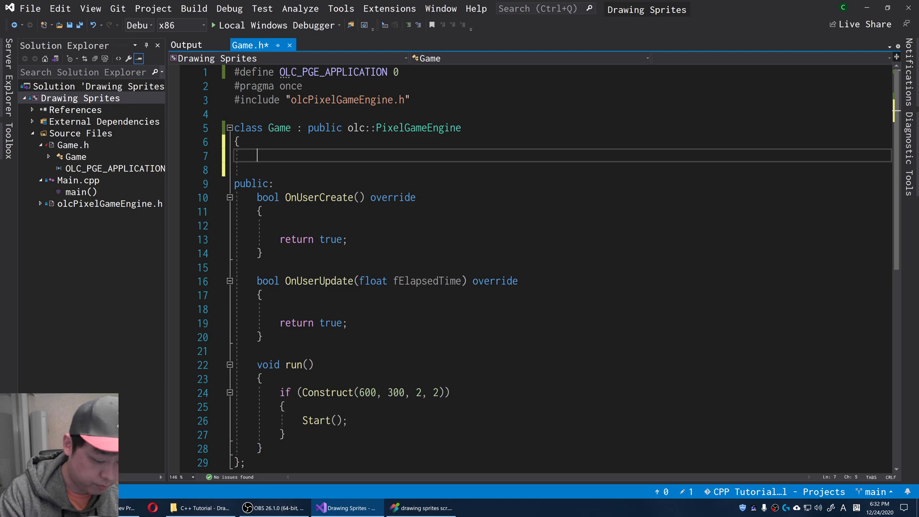
text(private:)
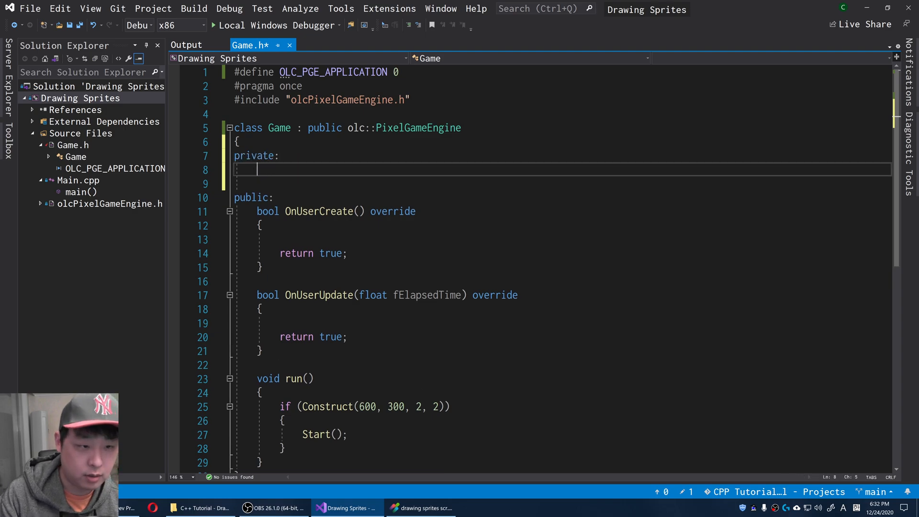
text(ol)
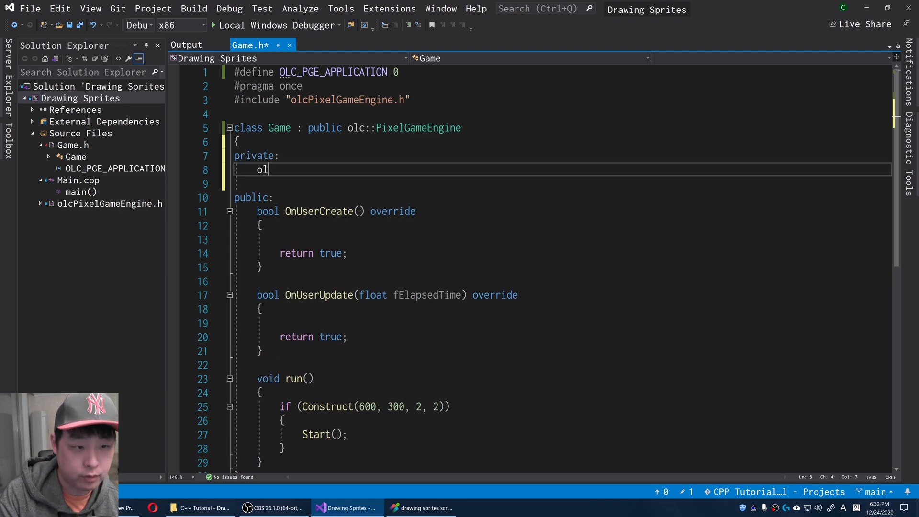
text(c::Sprite)
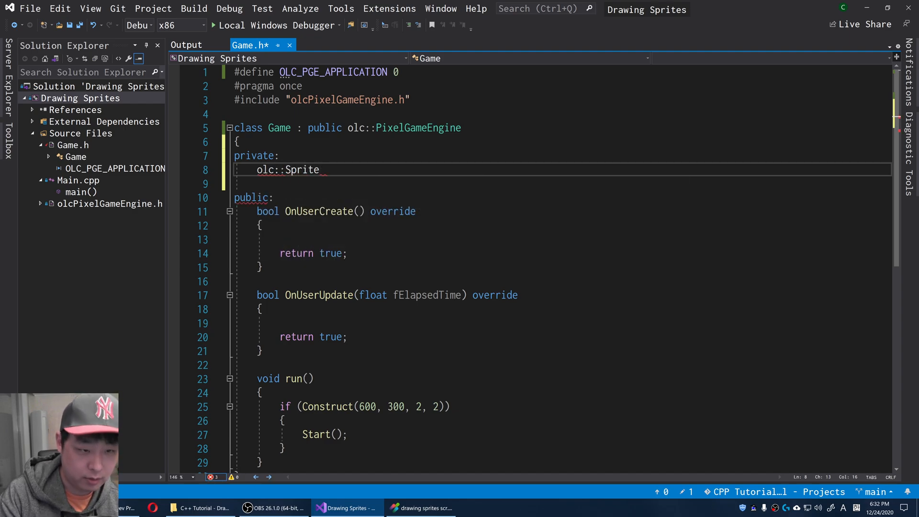
text(*)
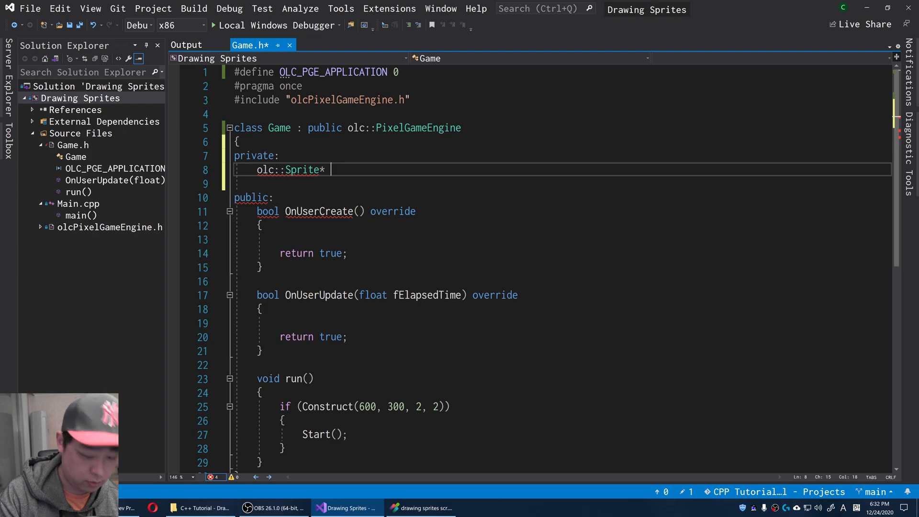
text(spritePtr)
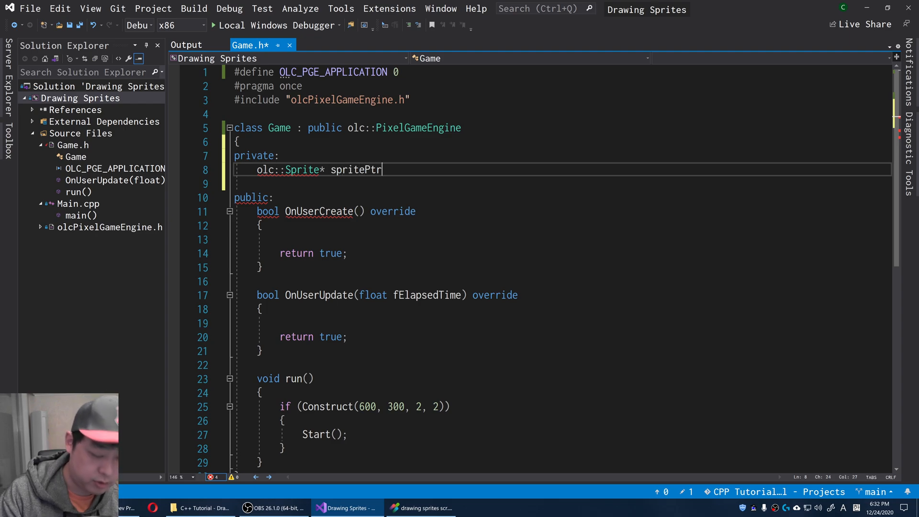
text(= nul)
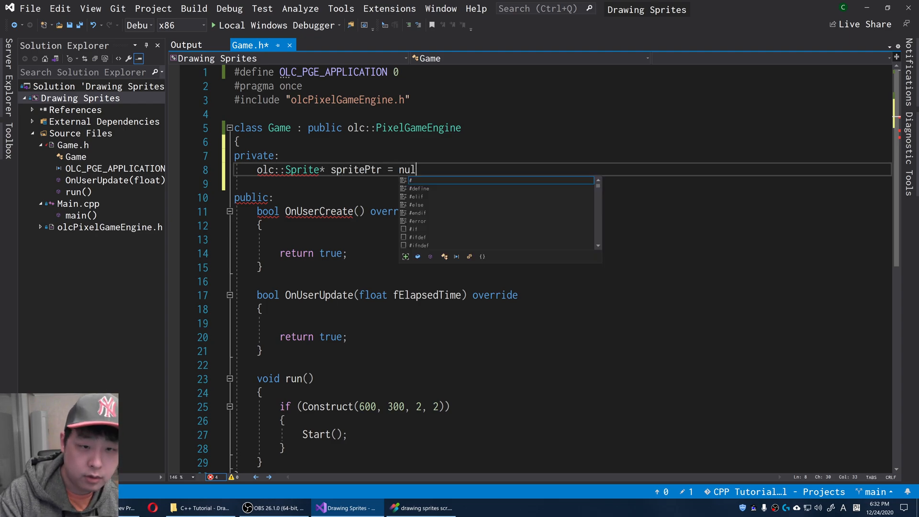
text(lptr;)
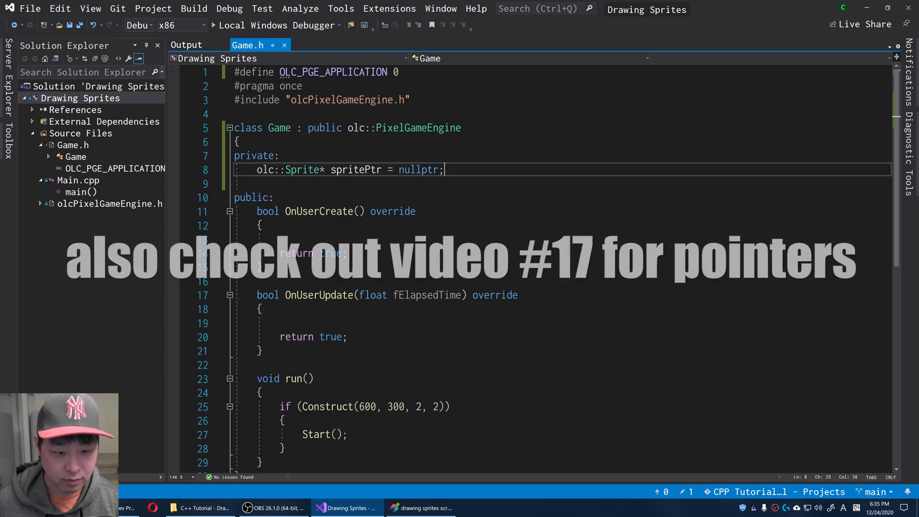
Check the smiley image in Downloads, then return to Visual Studio.
right_click(202, 507)
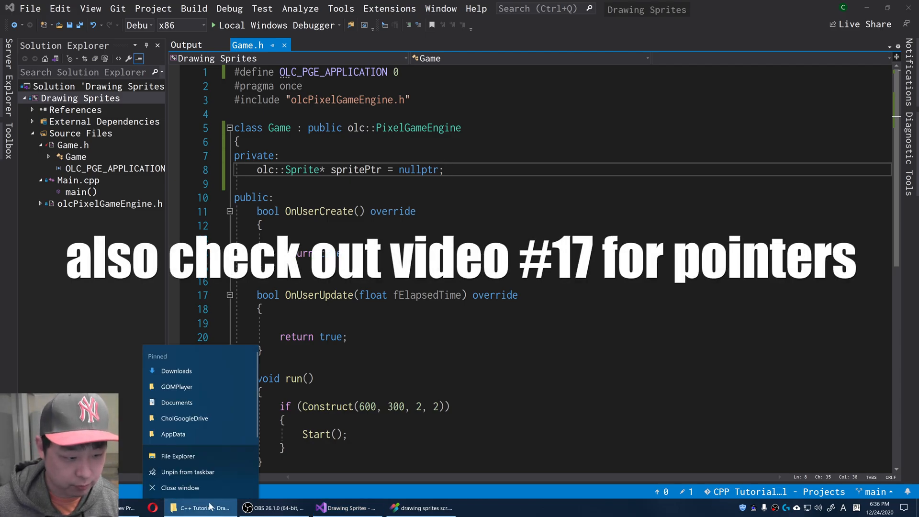
click(177, 371)
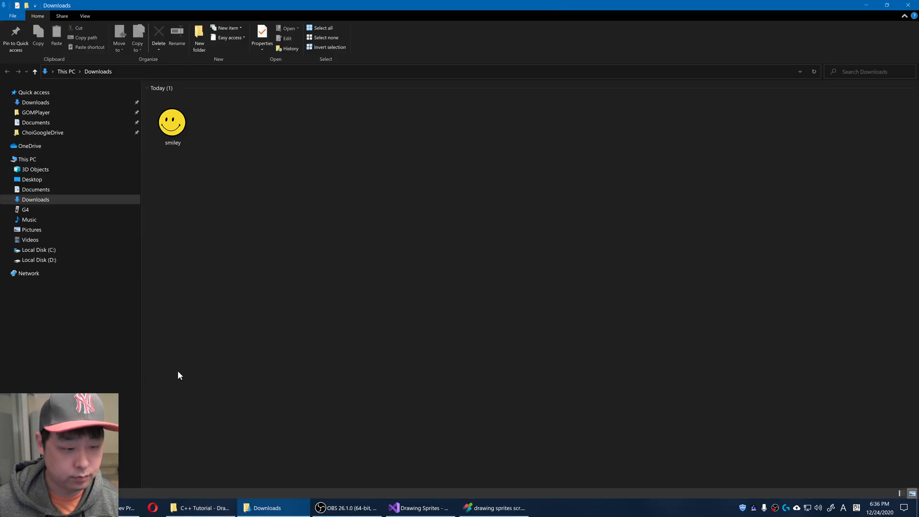
click(171, 121)
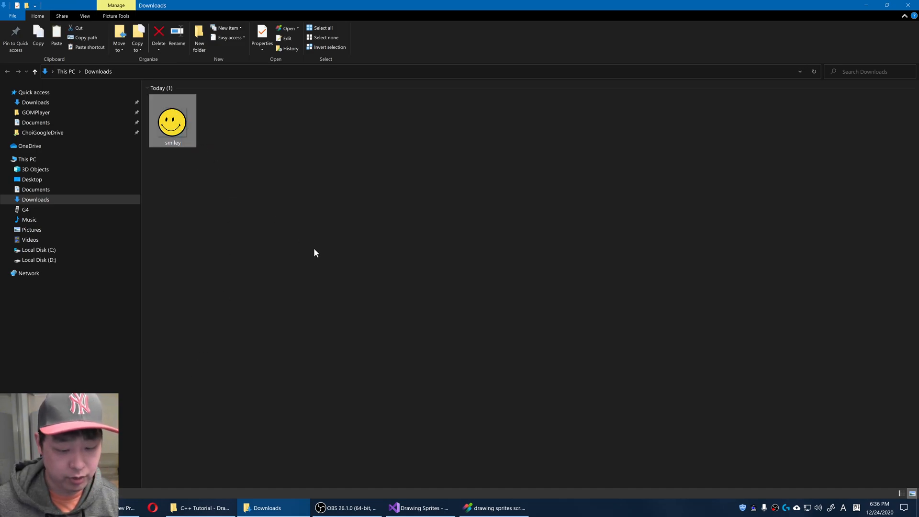
click(423, 507)
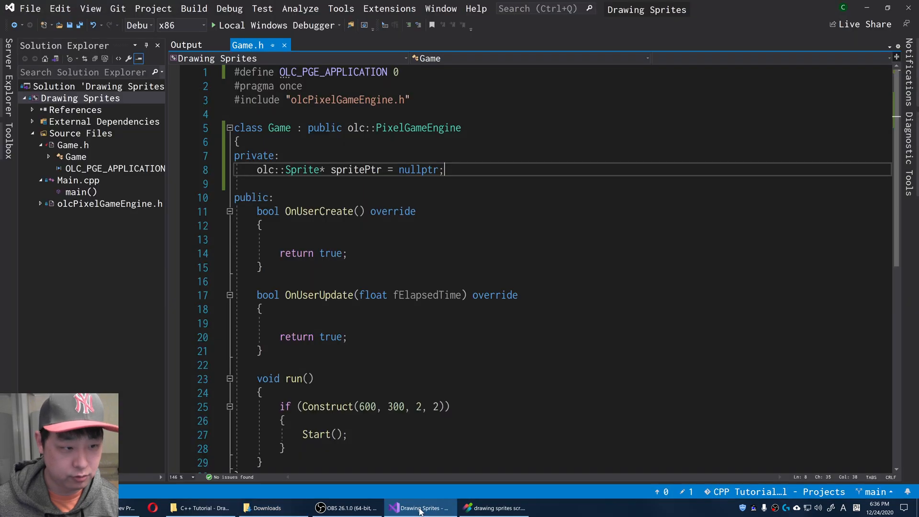
Open the Drawing Sprites folder from Solution Explorer and preview smiley.png.
right_click(89, 98)
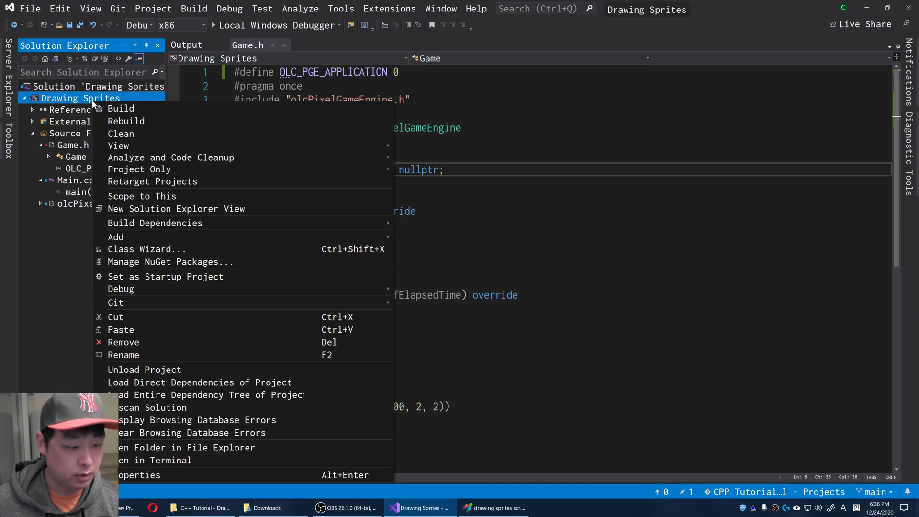
mouse_move(234, 454)
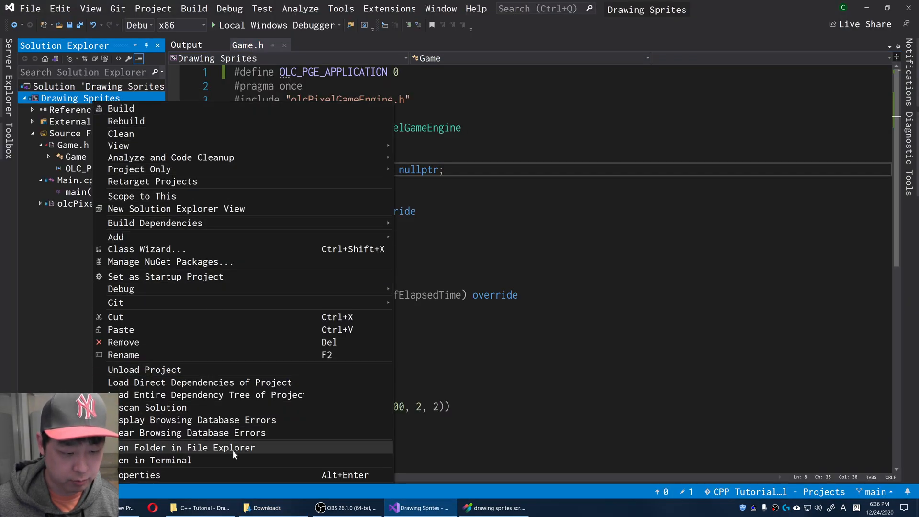
click(186, 447)
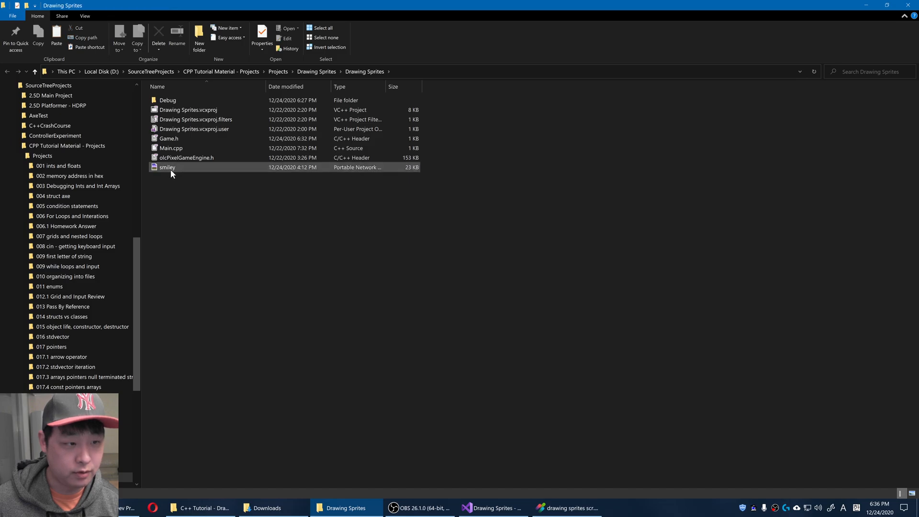
double_click(166, 167)
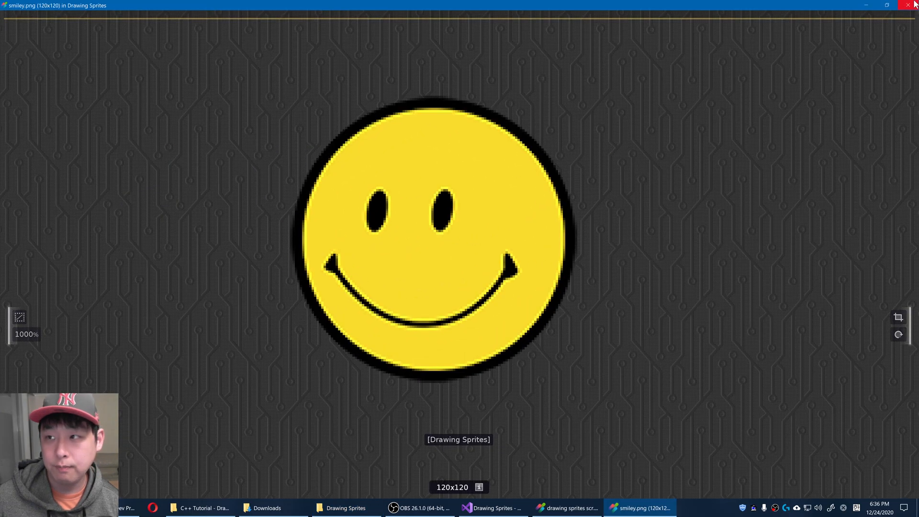
Add #include <iostream> and store std::filesystem::current_path() in startingPath in OnUserCreate.
click(492, 507)
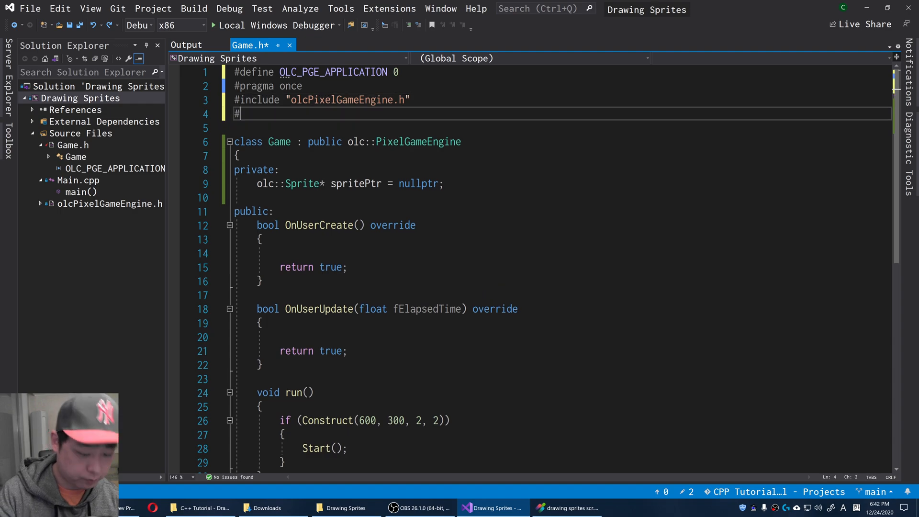
text(include <iostream>>)
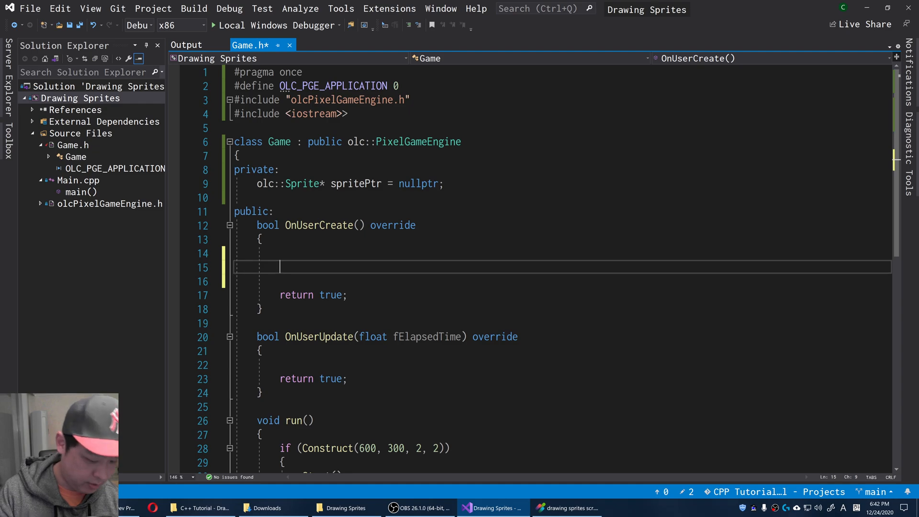
text(std::files)
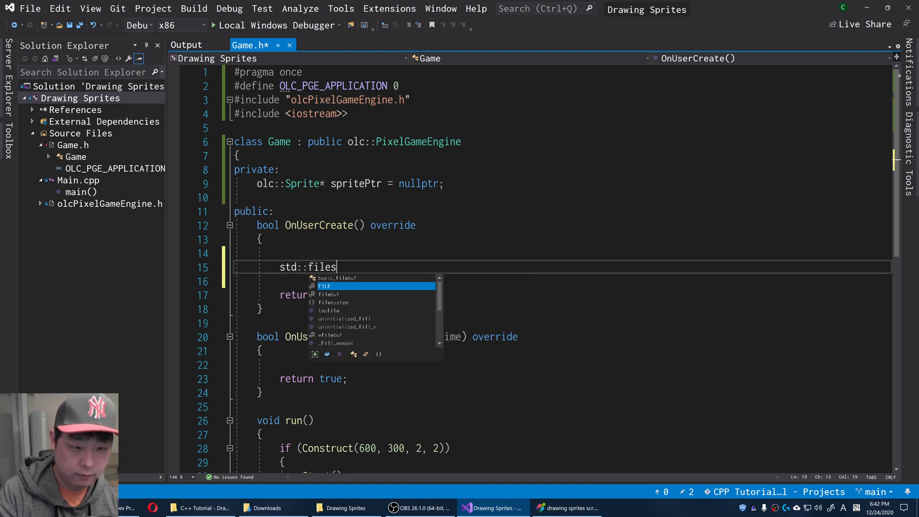
text(ystem::path startingPath)
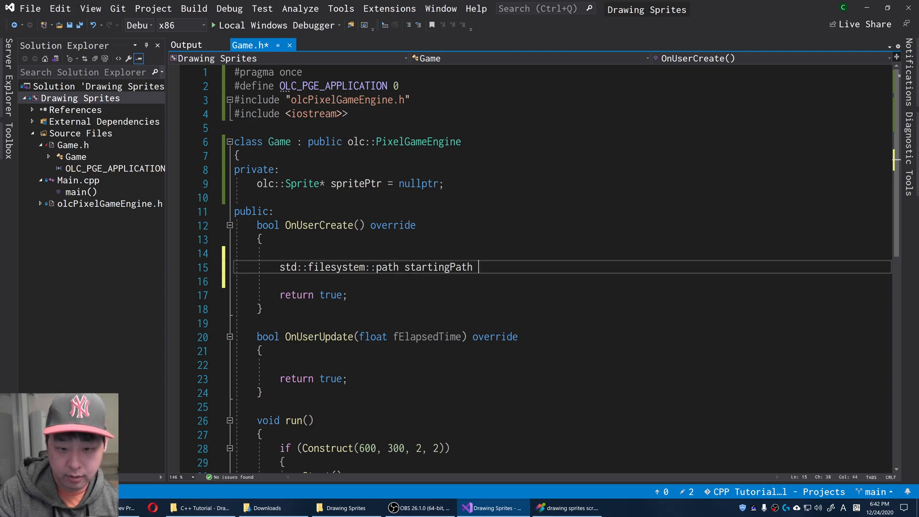
text(= std::file)
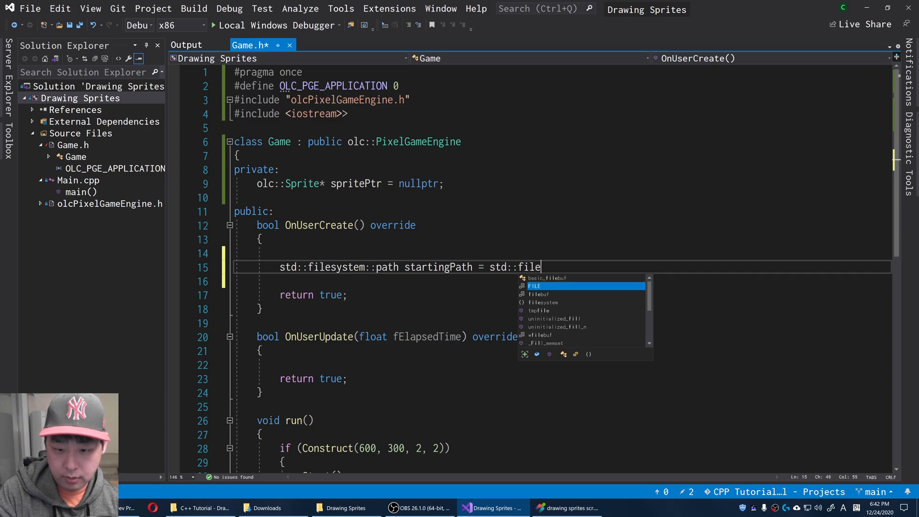
text(system::)
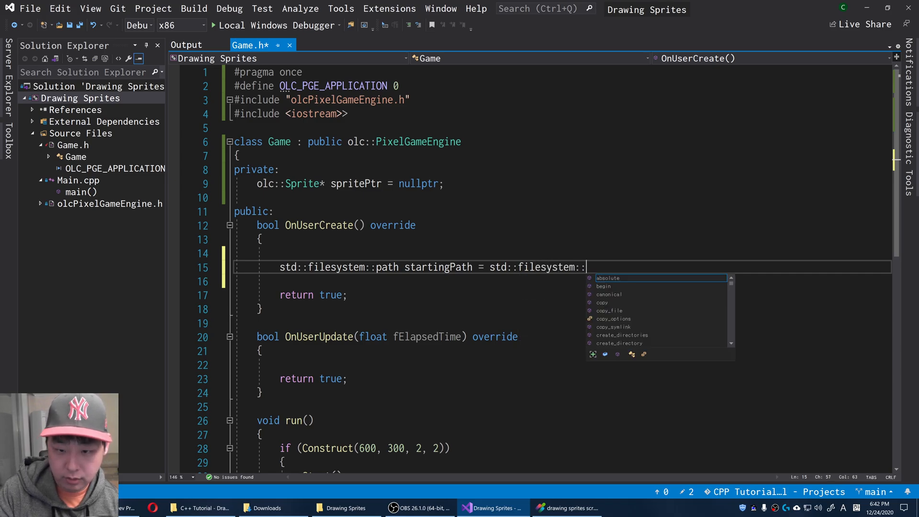
text(current_path)
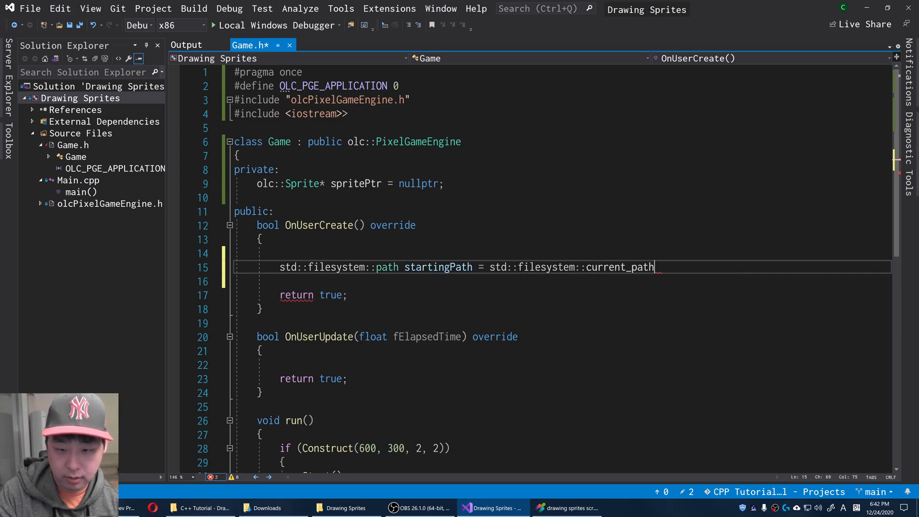
text(();)
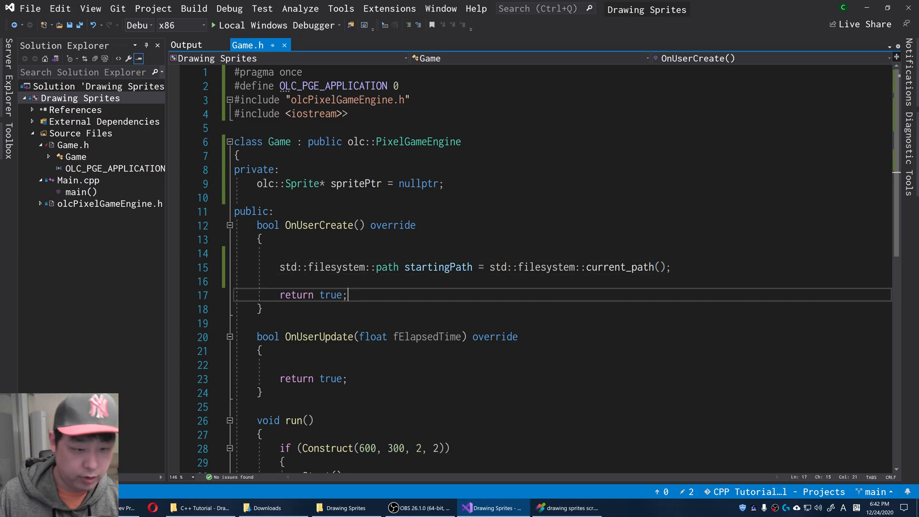
Delete the stray extra '>' from the iostream include.
click(174, 293)
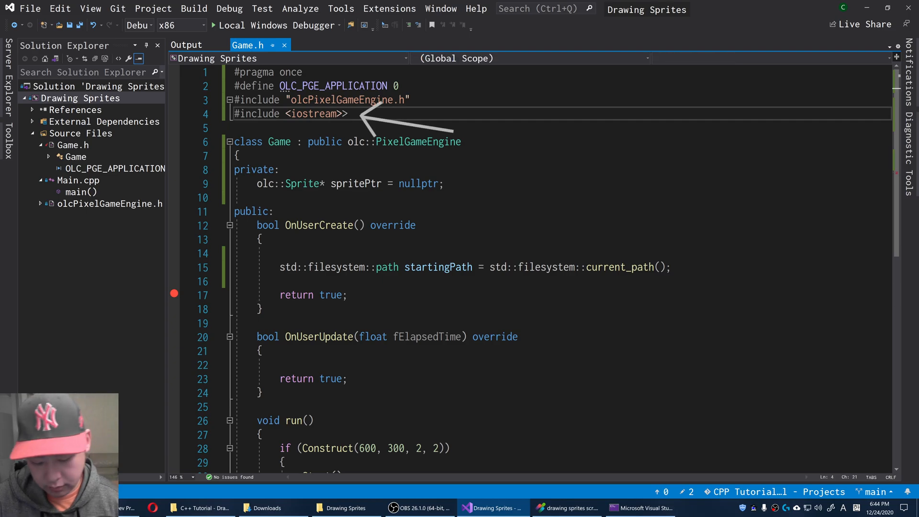
key(Backspace)
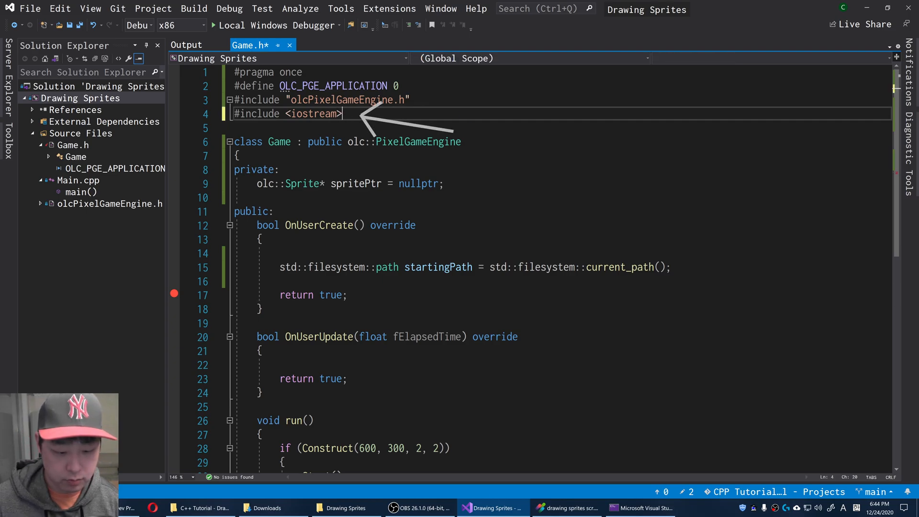
click(344, 508)
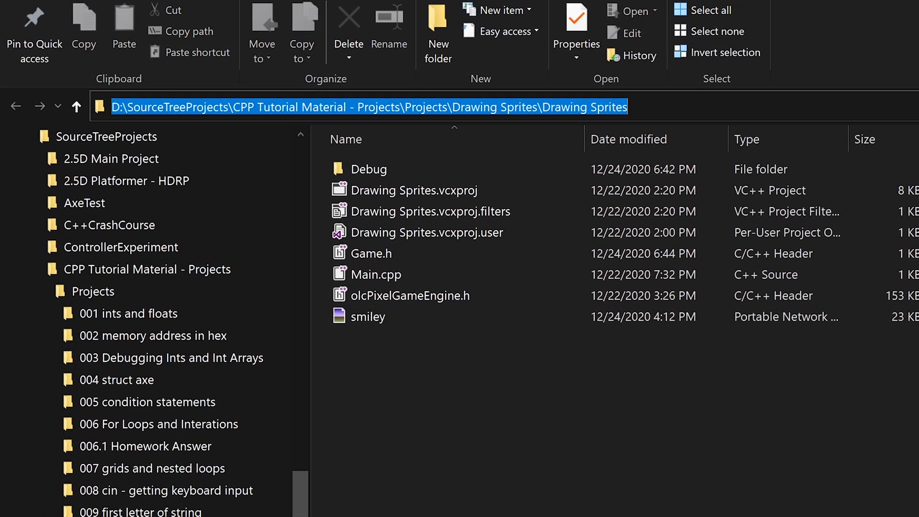
View the project folder where smiley sits beside Game.h and Main.cpp.
click(492, 508)
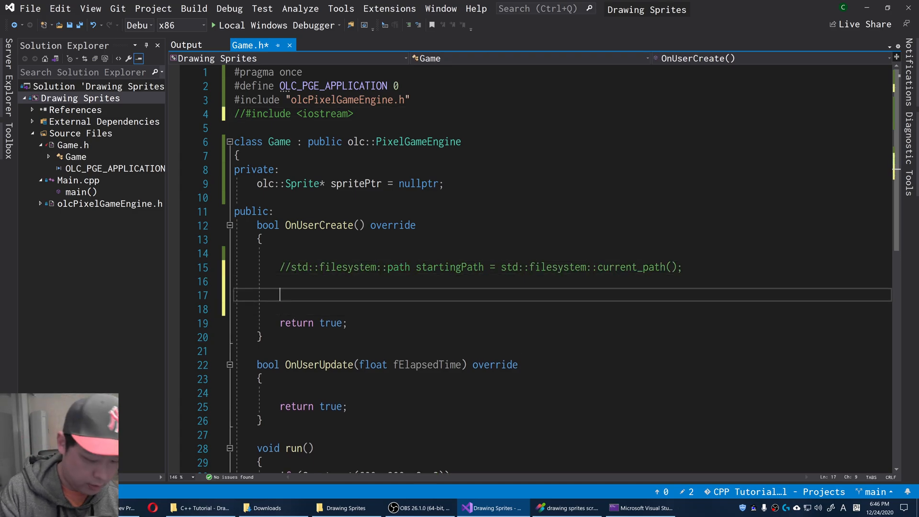
Add 'spritePtr = new olc::Sprite("smiley.png");' in OnUserCreate and save.
text(spritePtr =)
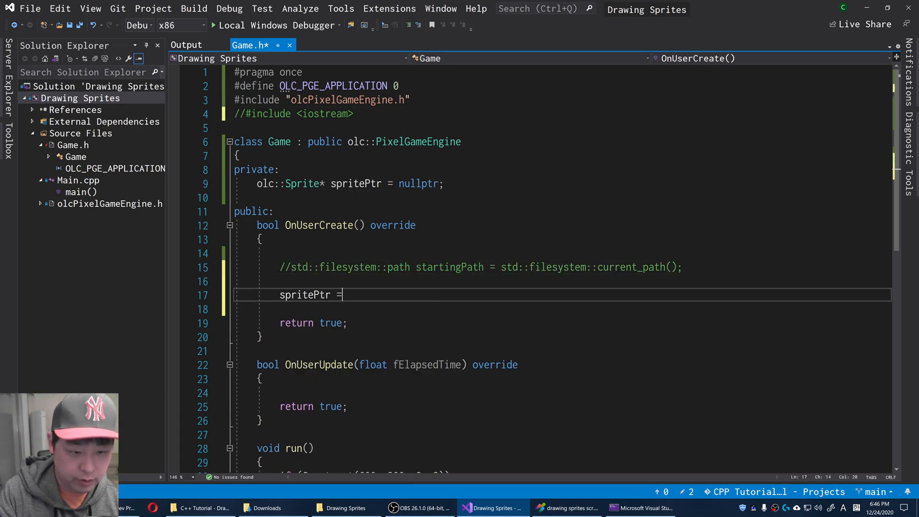
text(new Sprite();)
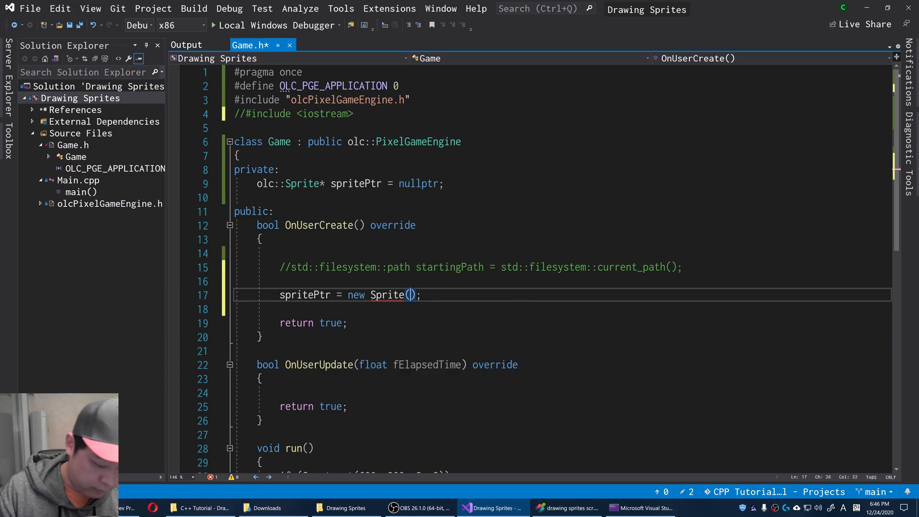
text("smiley")
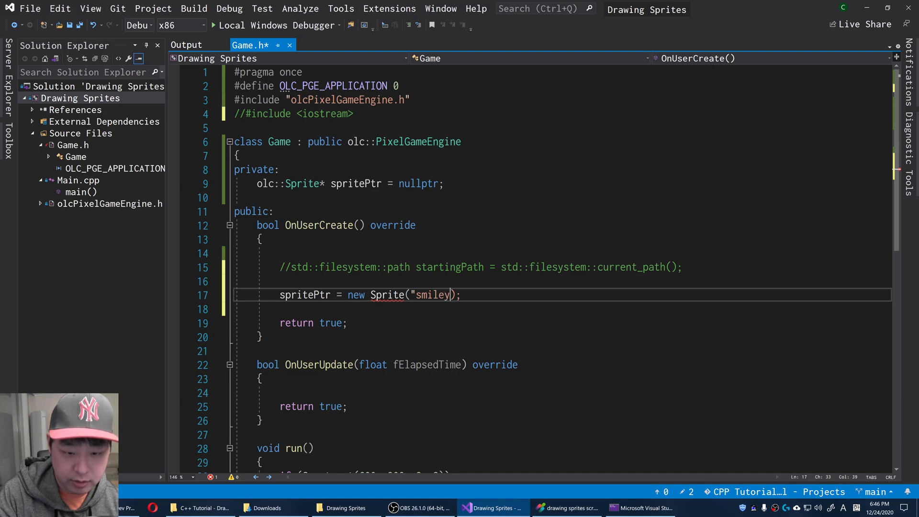
text(.png")
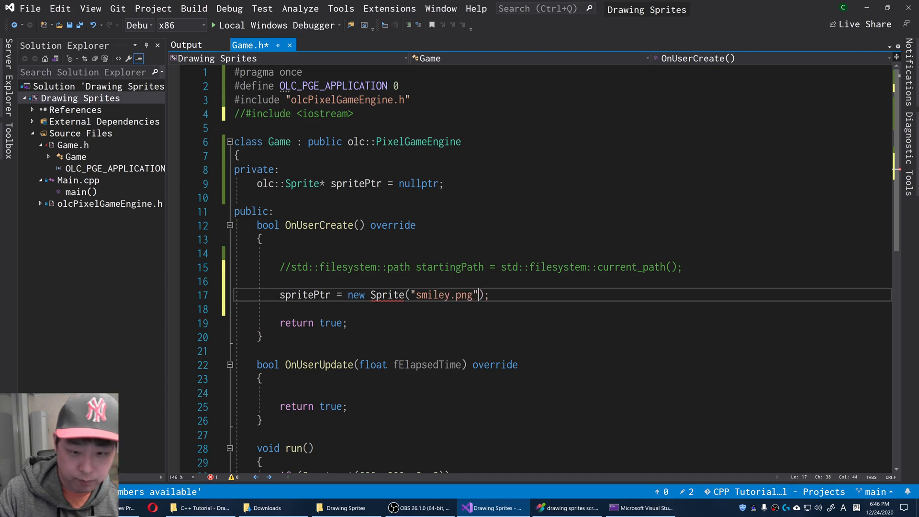
key(Ctrl+S)
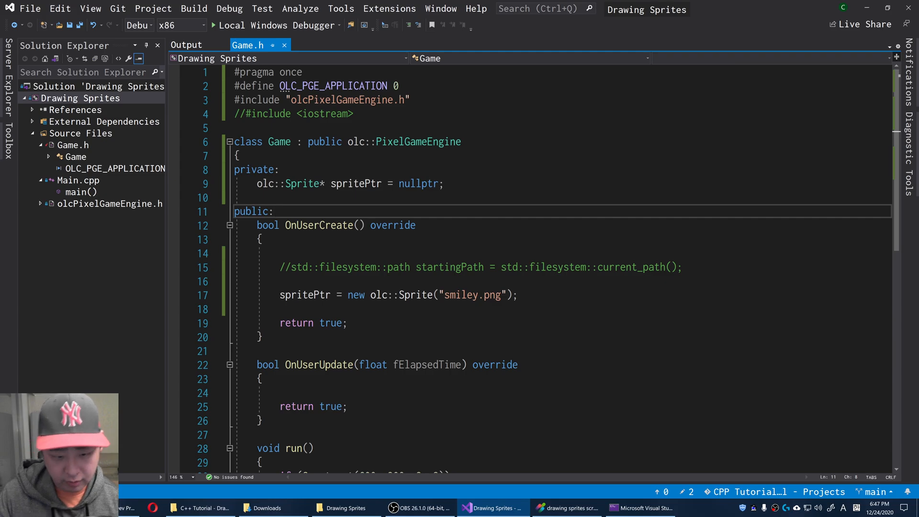
Add a public destructor ~Game() { delete spritePtr; } to the Game class.
text(~)
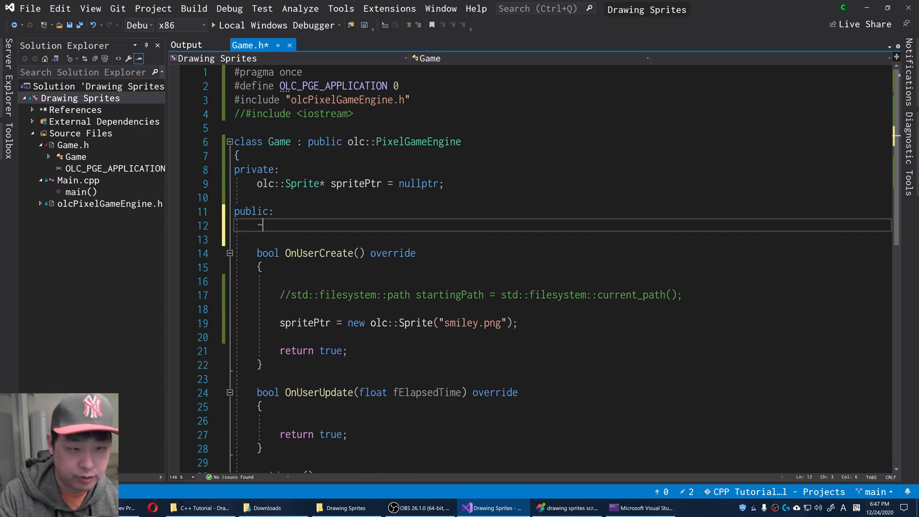
text(Game()
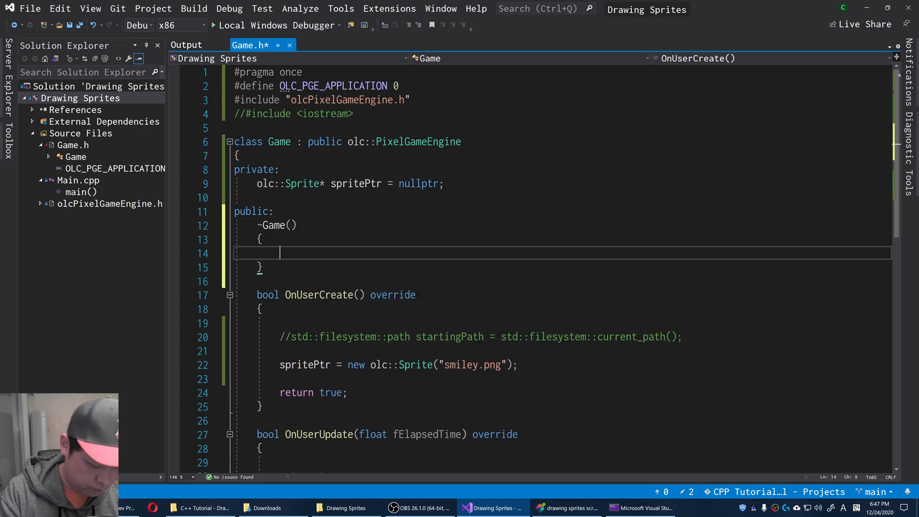
text(spriteP)
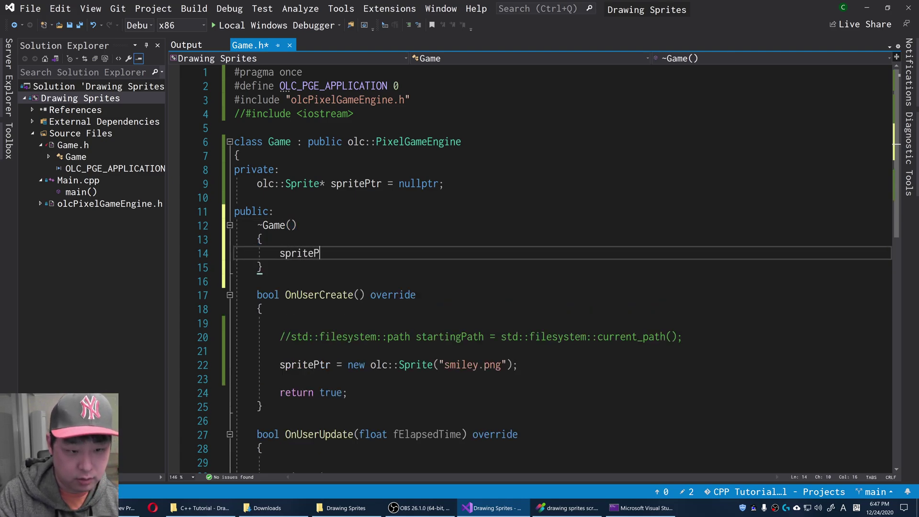
text(tr;)
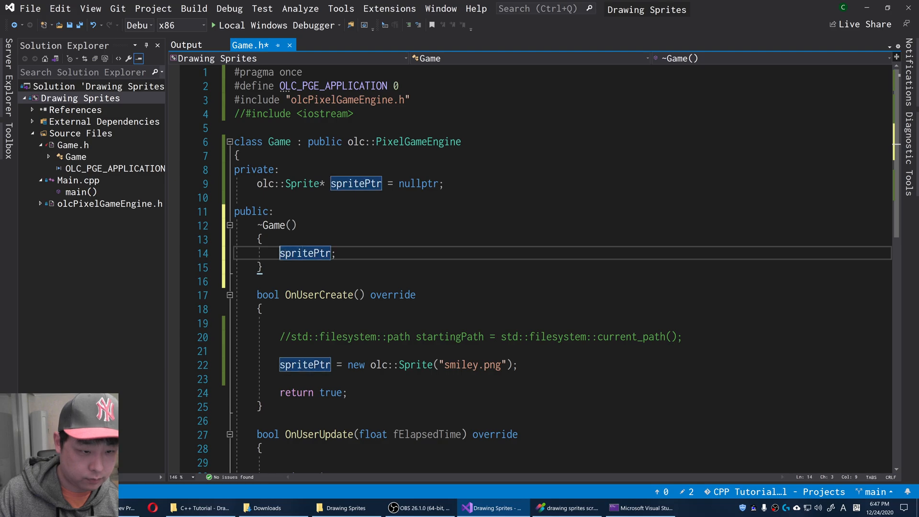
text(delete)
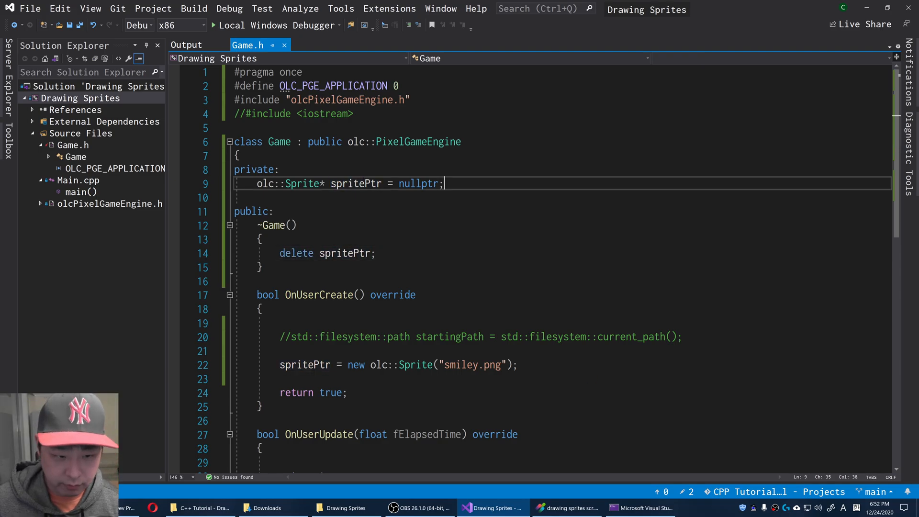
drag(259, 225, 260, 267)
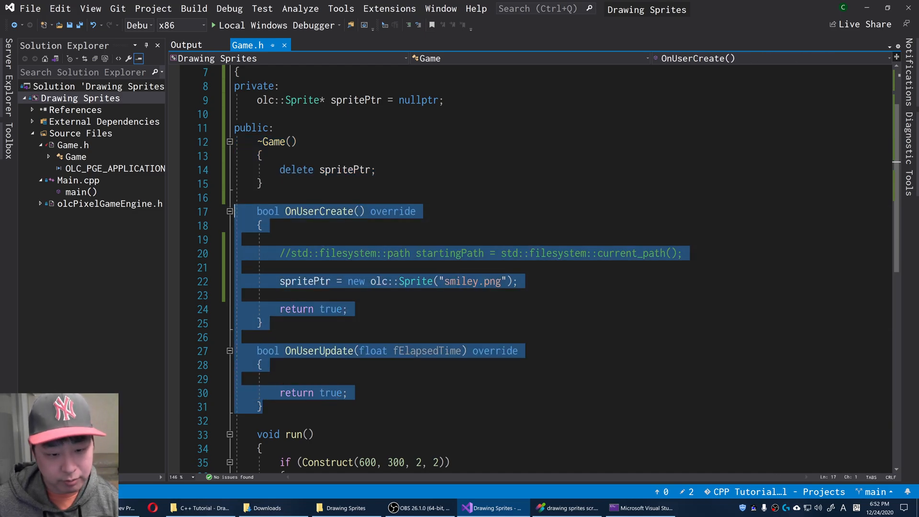
Search for OnUserCreate and scroll olcPixelGameEngine.h to its EngineThread call.
double_click(317, 211)
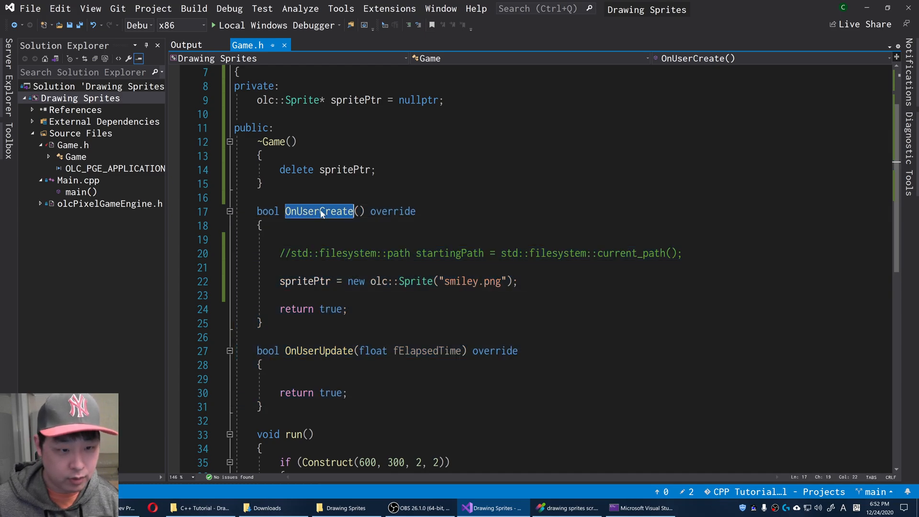
key(Ctrl+f)
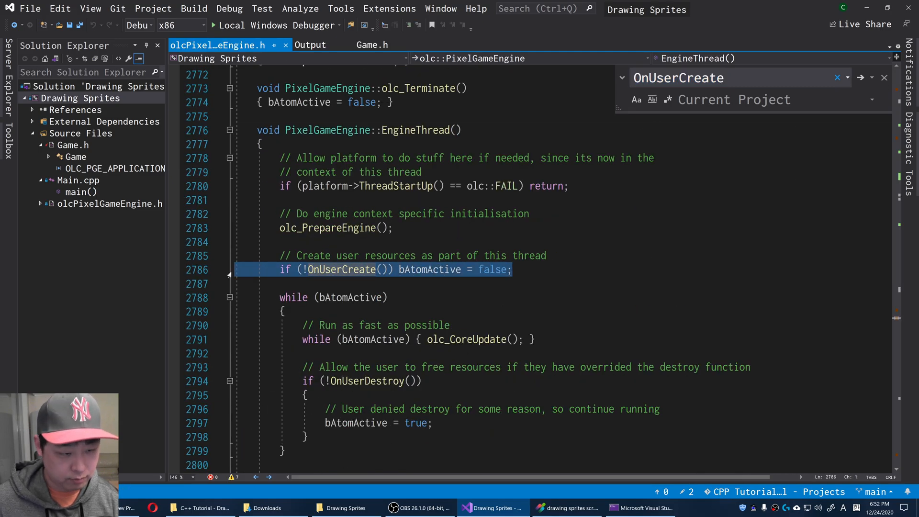
scroll(down, 3)
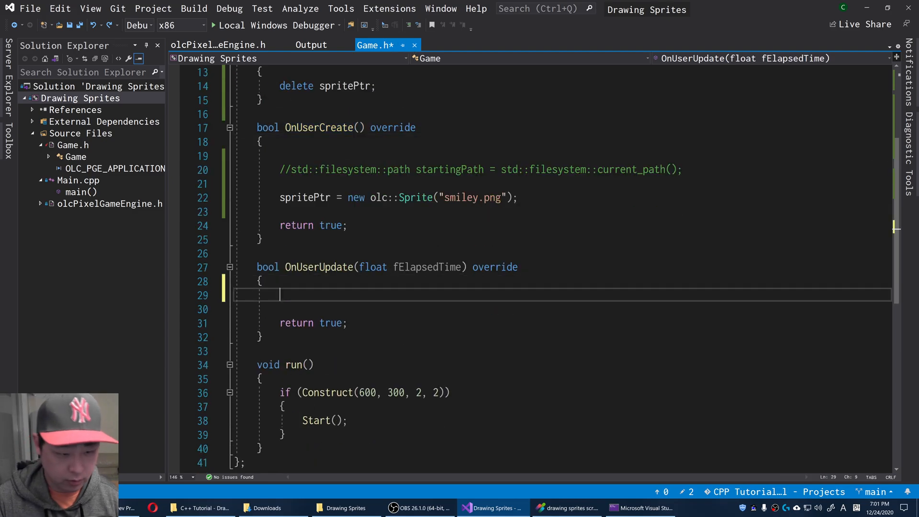
Declare 'olc::vf2d position(0, 0);' in OnUserUpdate and save.
text(olc::v)
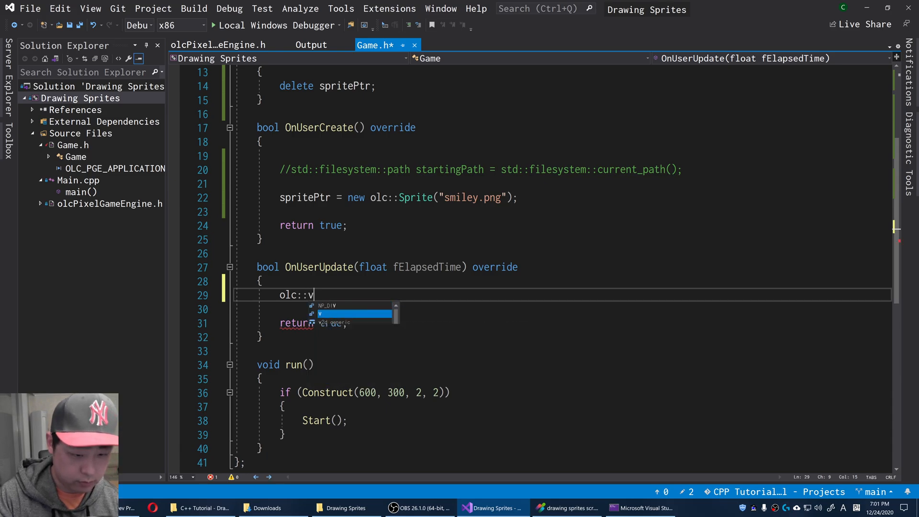
text(f2d vector3)
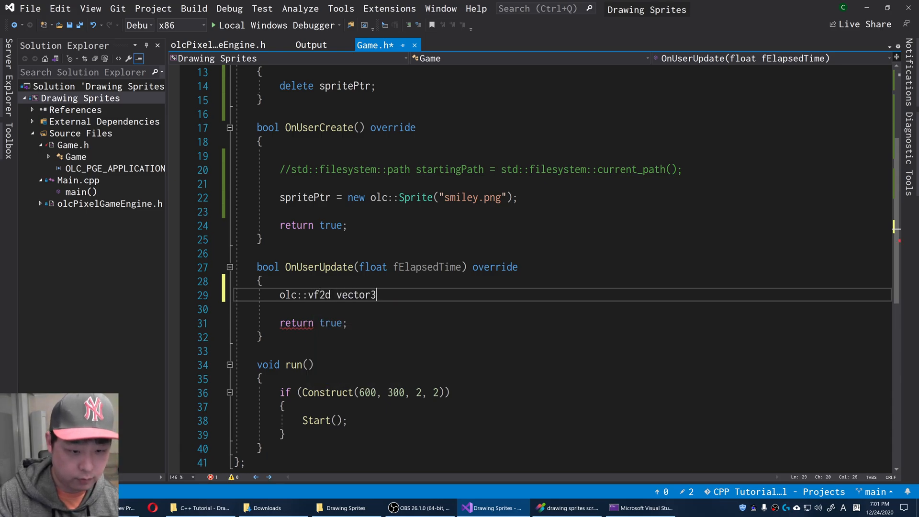
key(BackSpace)
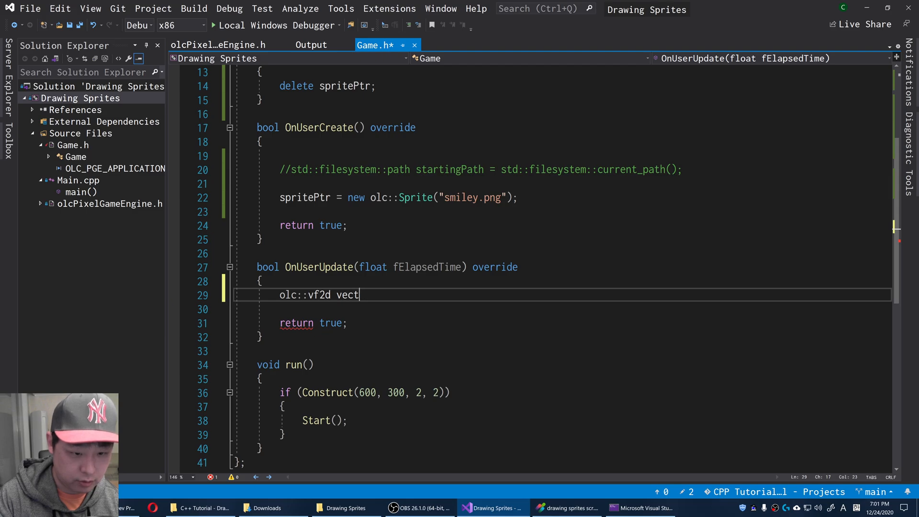
text(position)
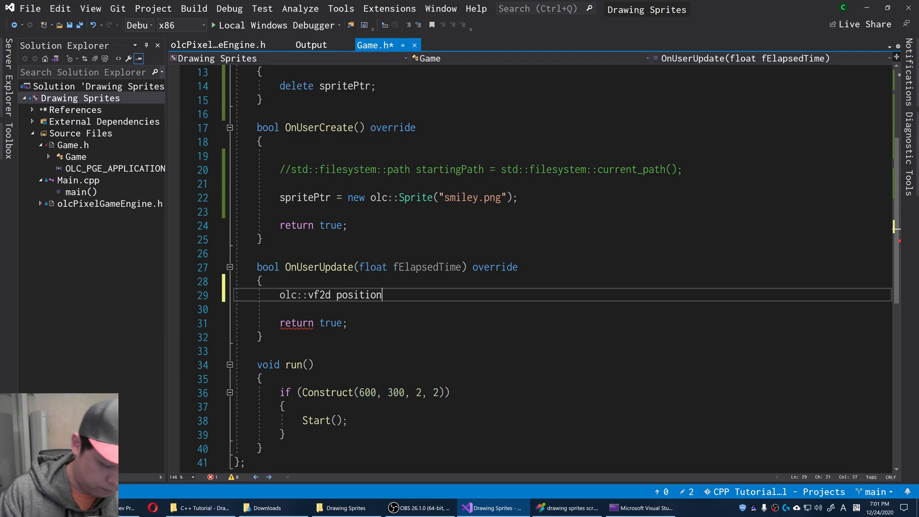
text(;)
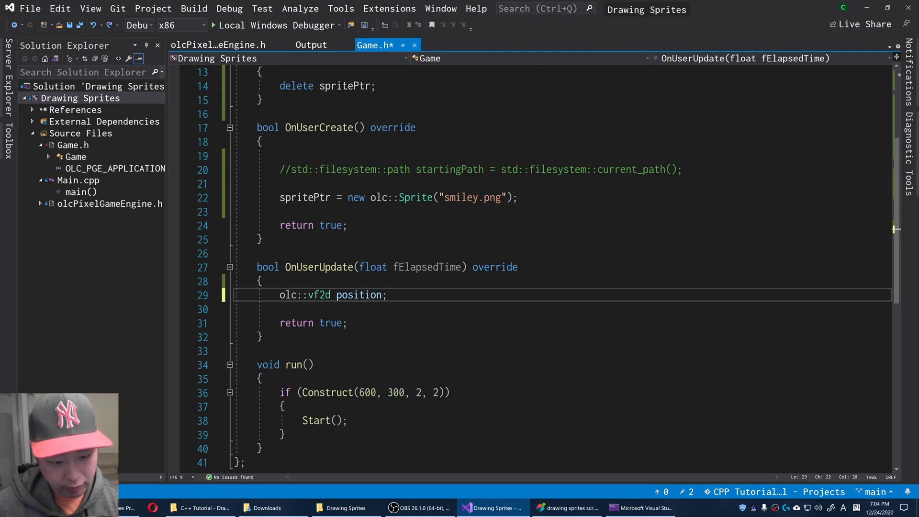
text(()
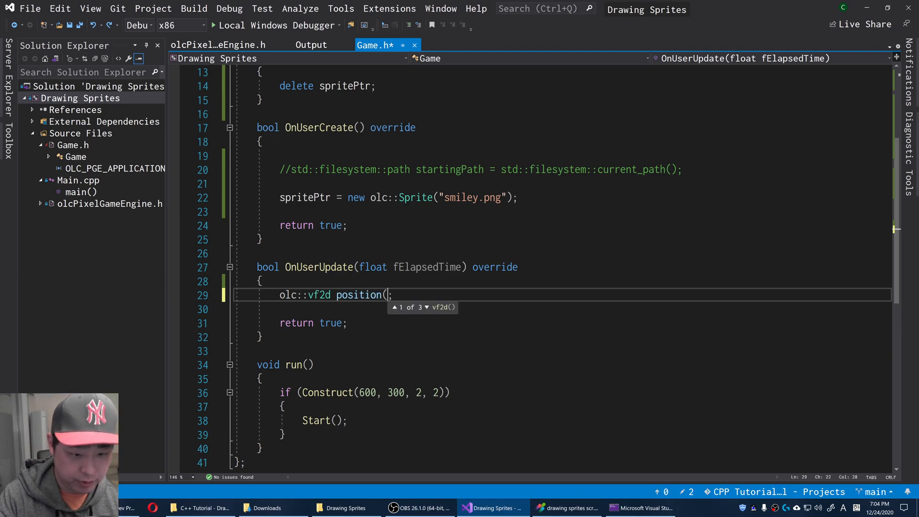
text(0, 0)
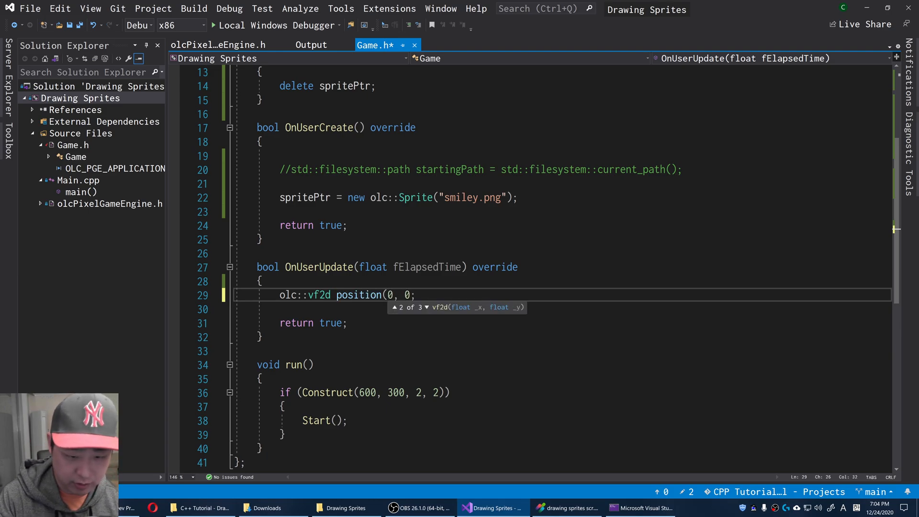
text())
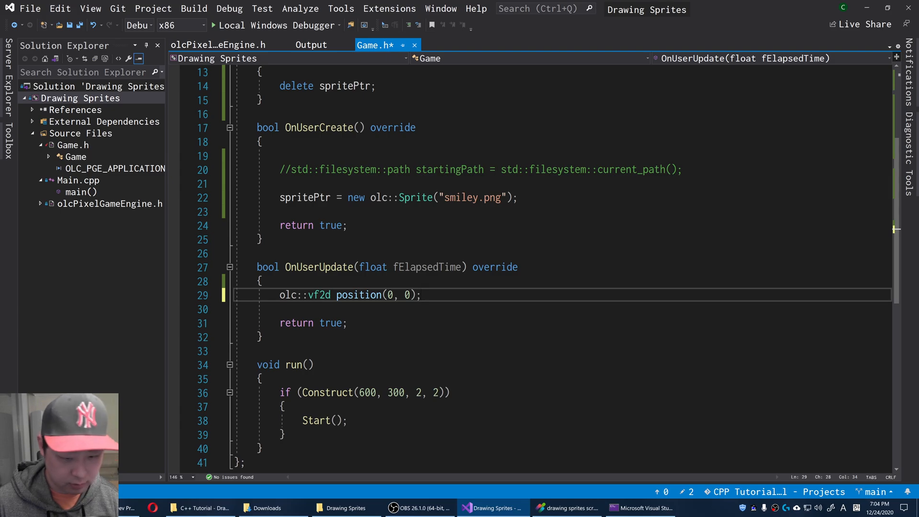
key(ctrl+s)
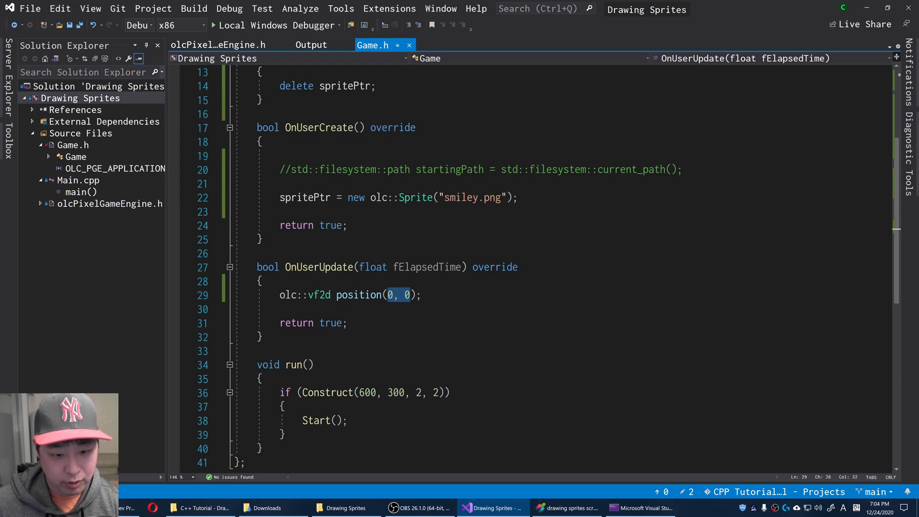
Add 'DrawSprite(position, spritePtr);' on a new line.
key(Enter)
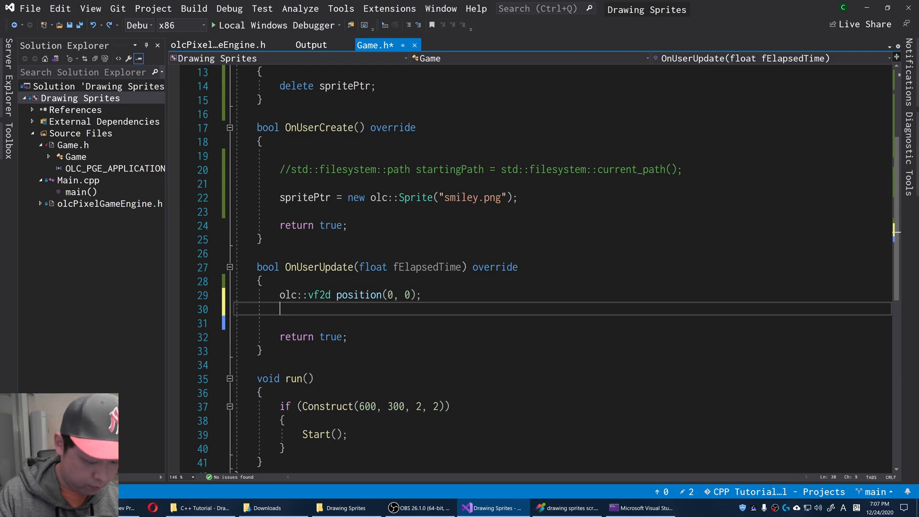
text(DrawSprite()
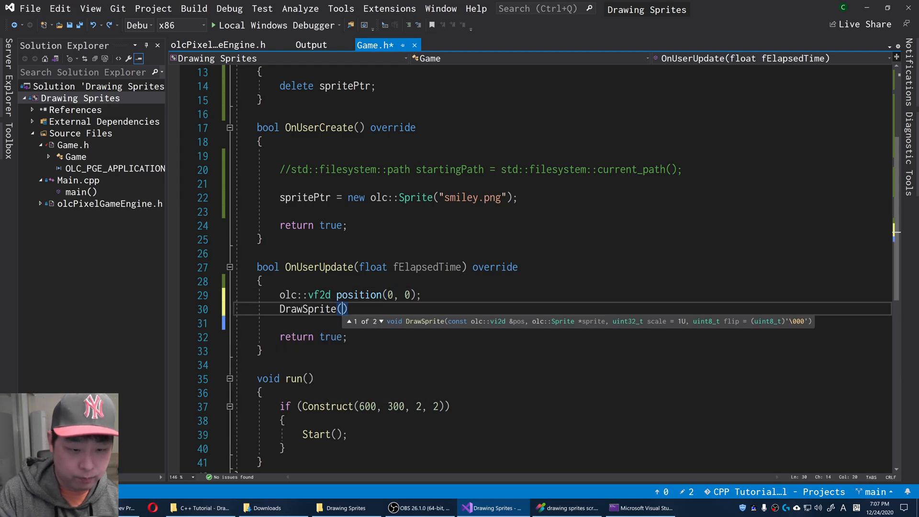
text(position,)
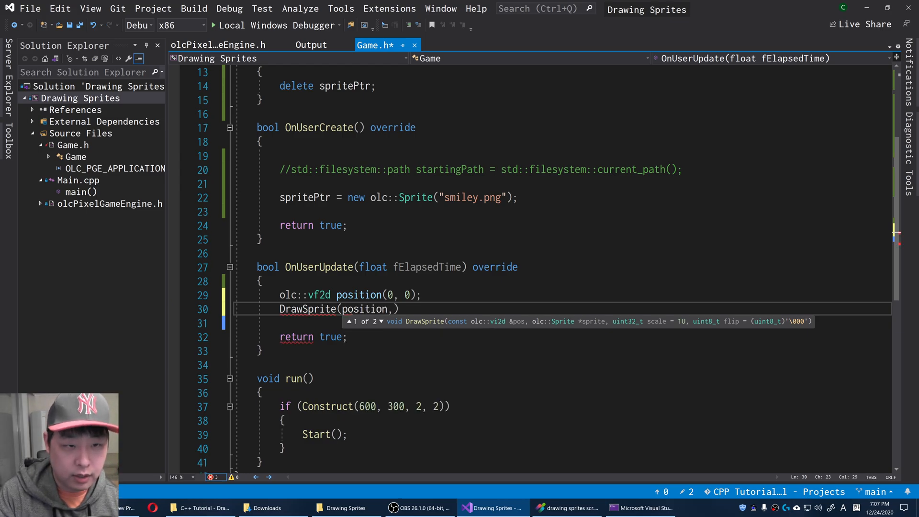
text(spritePtr)
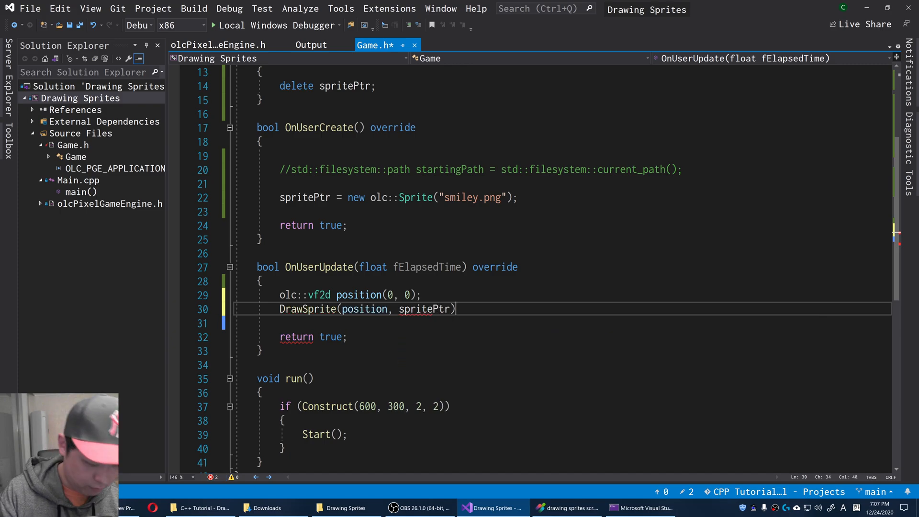
text(;)
text(Cl)
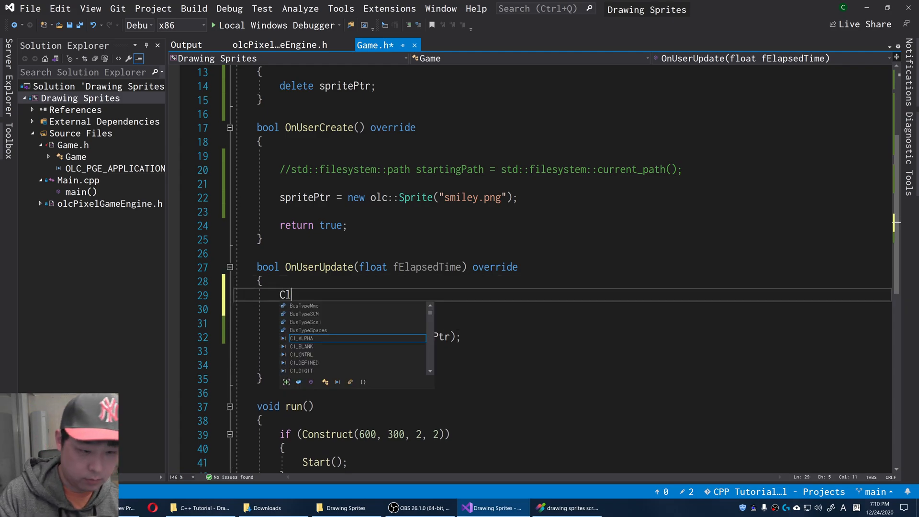
Add Clear(olc::DARK_BLUE); so every frame clears to dark blue, accepting the IntelliSense suggestion.
text(ear(olc)
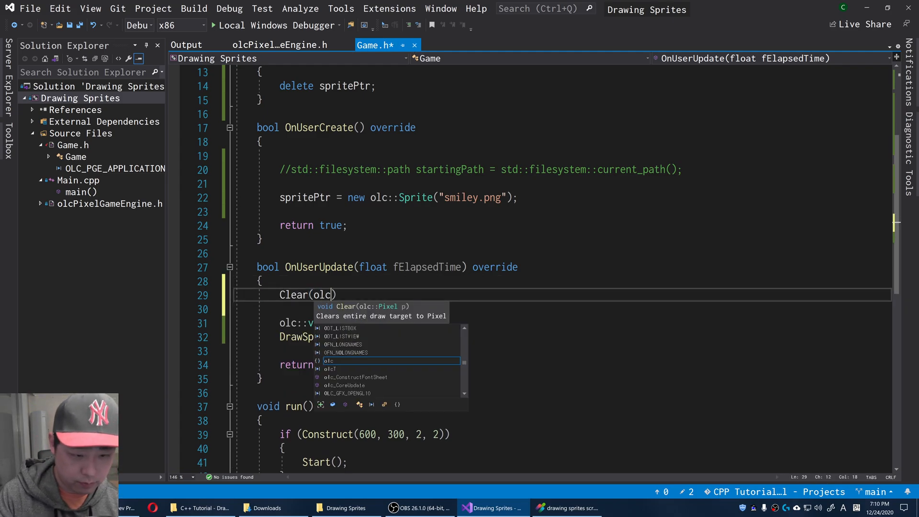
text(::)
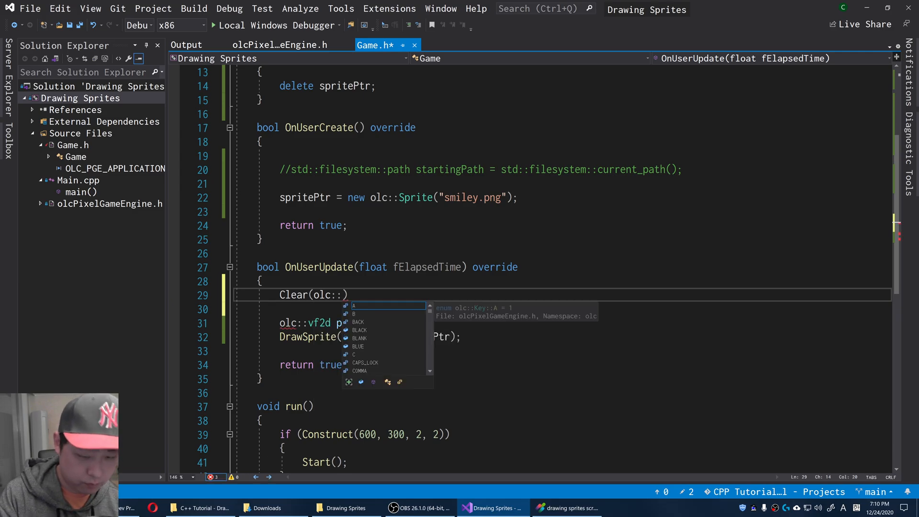
text(dark)
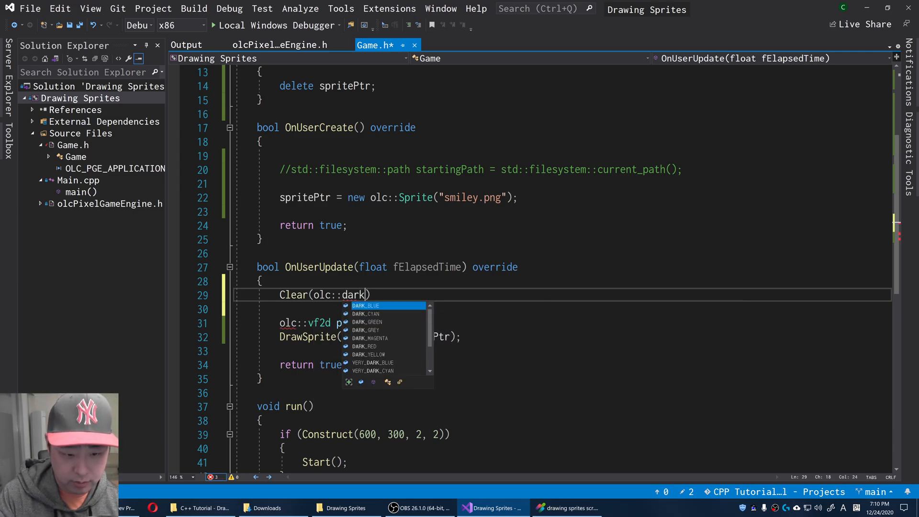
key(Tab)
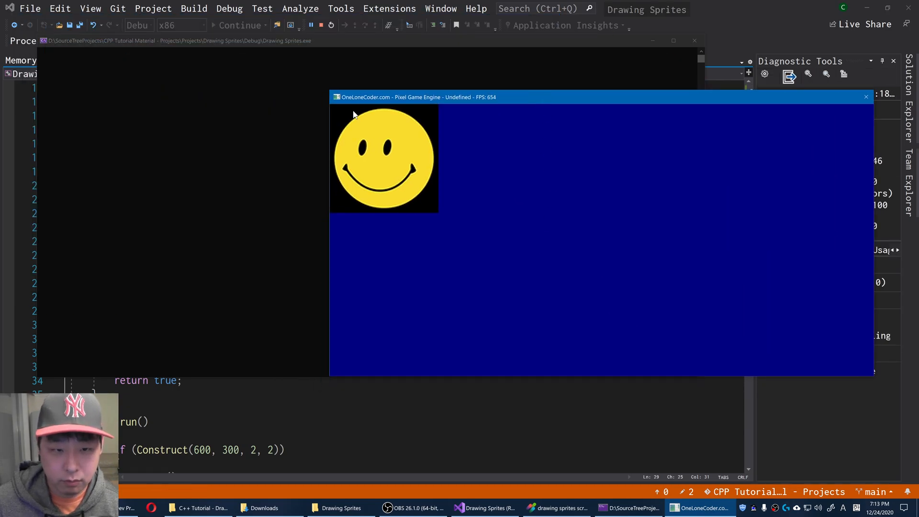
mouse_move(411, 207)
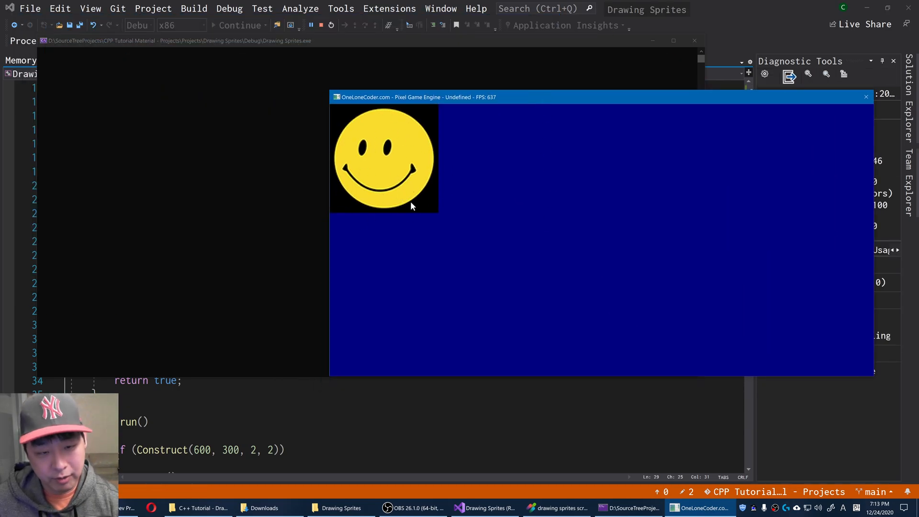
mouse_move(835, 130)
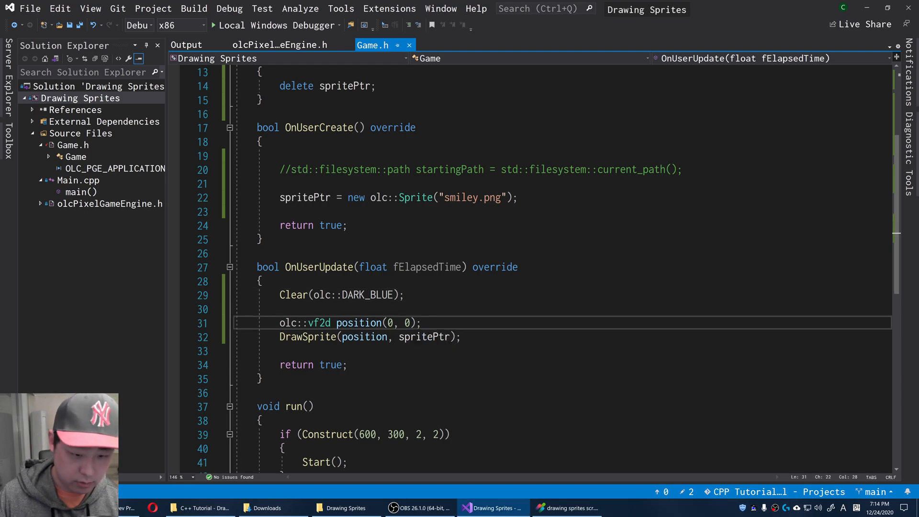
Set the sprite position to (10, 0), then (10, 50), running the game after each change.
text(1)
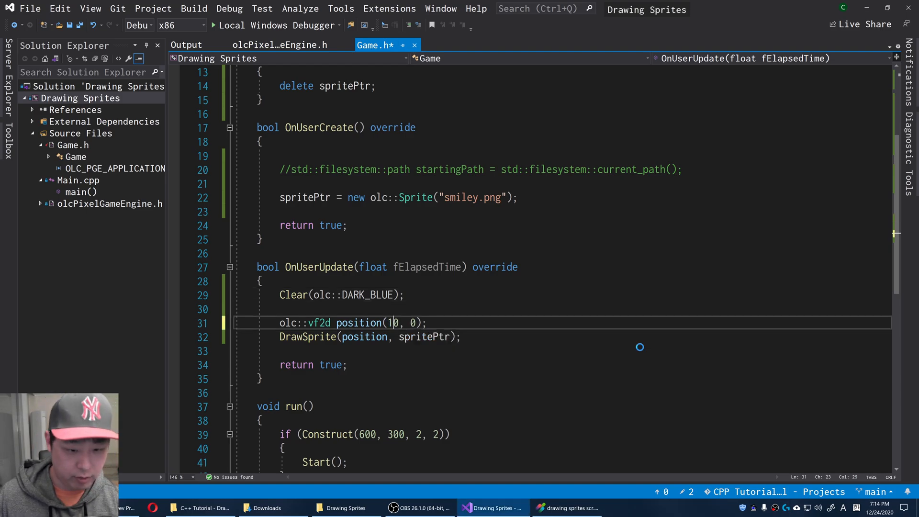
key(F5)
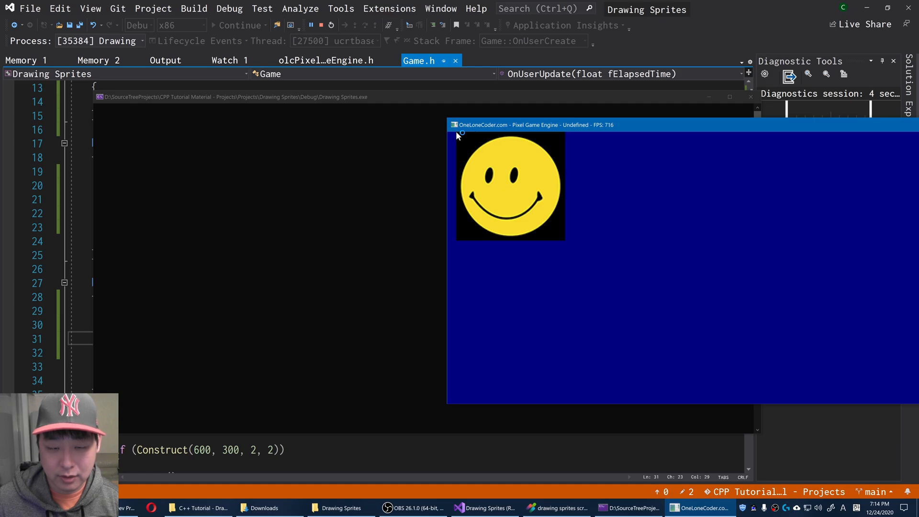
drag(530, 124, 287, 108)
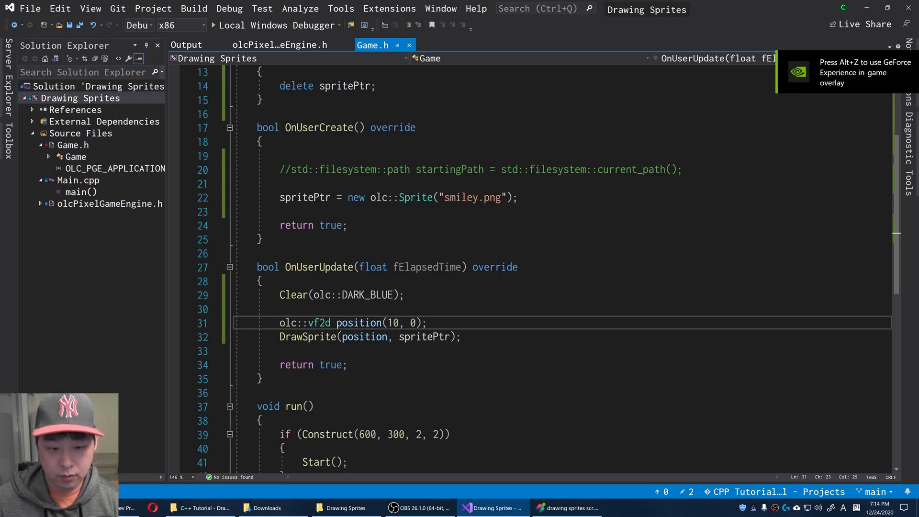
text(50)
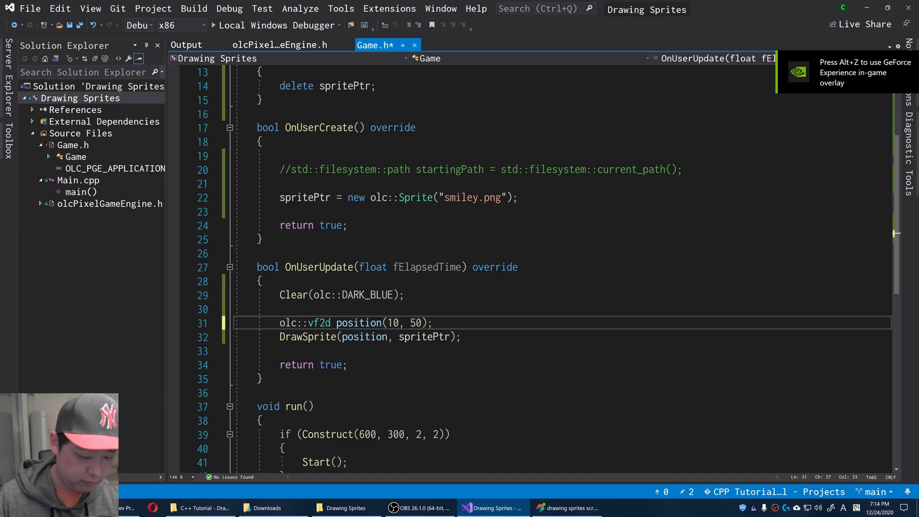
key(F5)
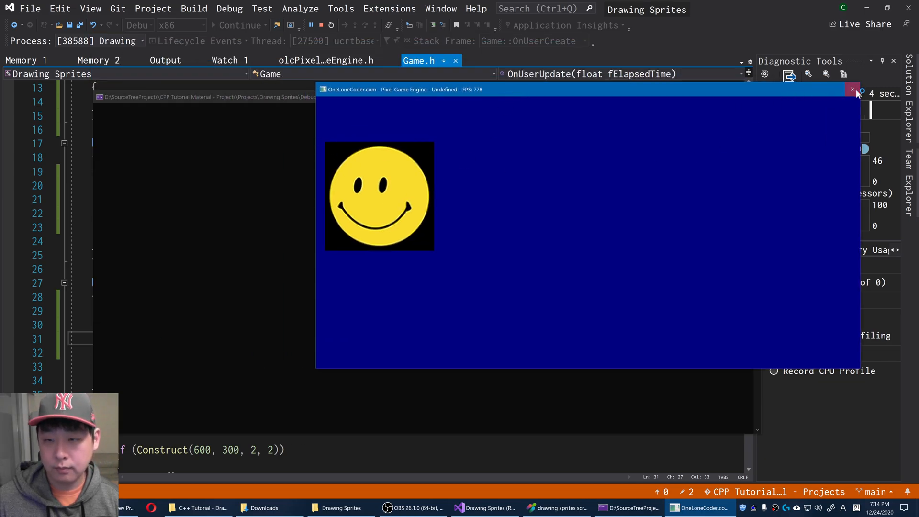
click(852, 90)
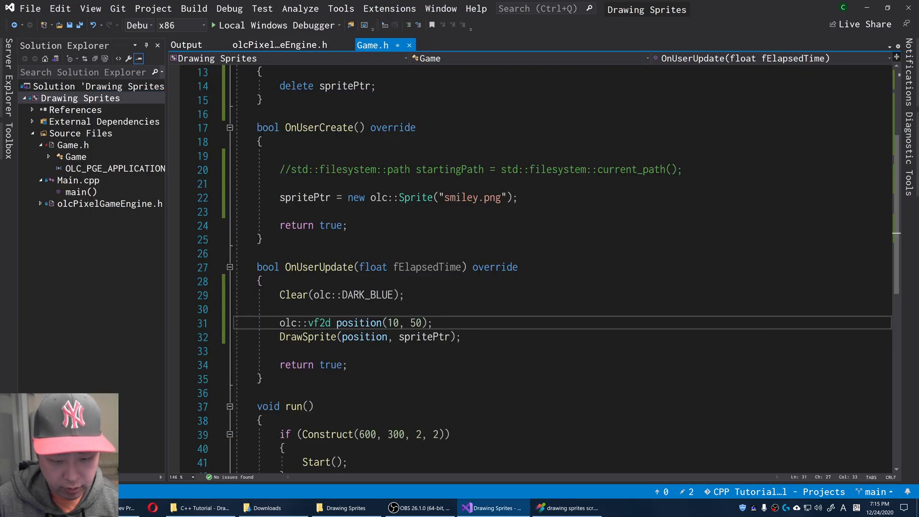
Declare olc::vf2d stringposition at (0, 0) on a new line below DrawSprite.
key(Enter)
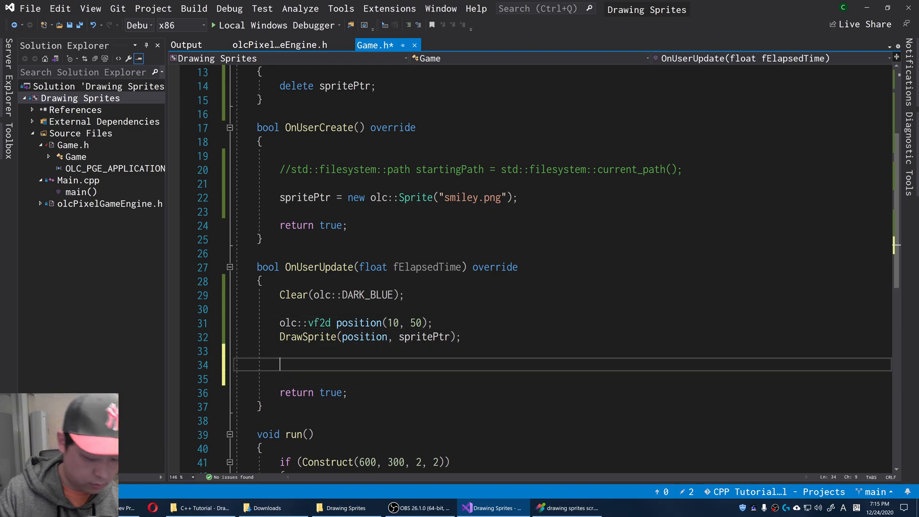
text(olc::)
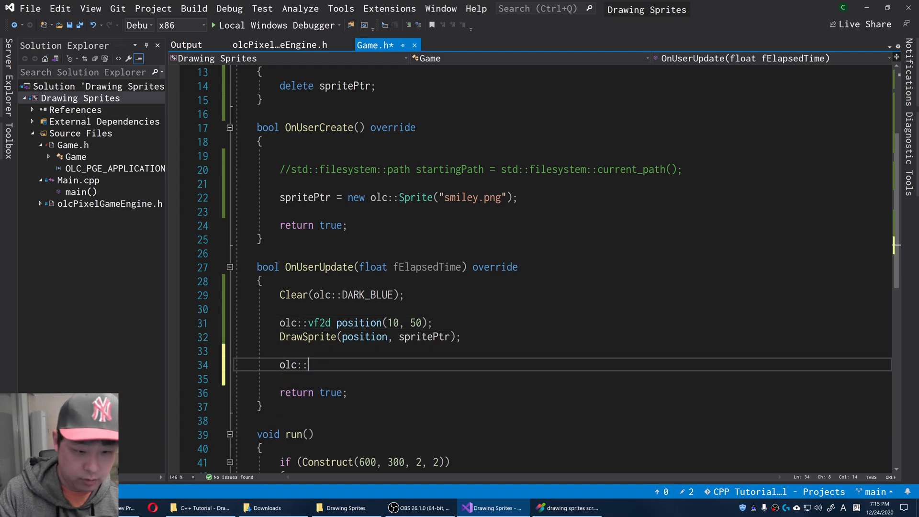
text(vf2d string)
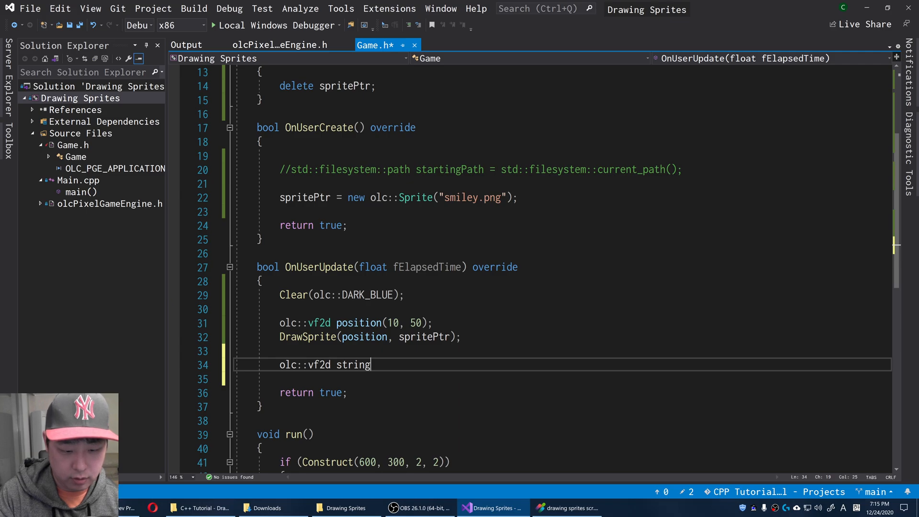
text(position (()
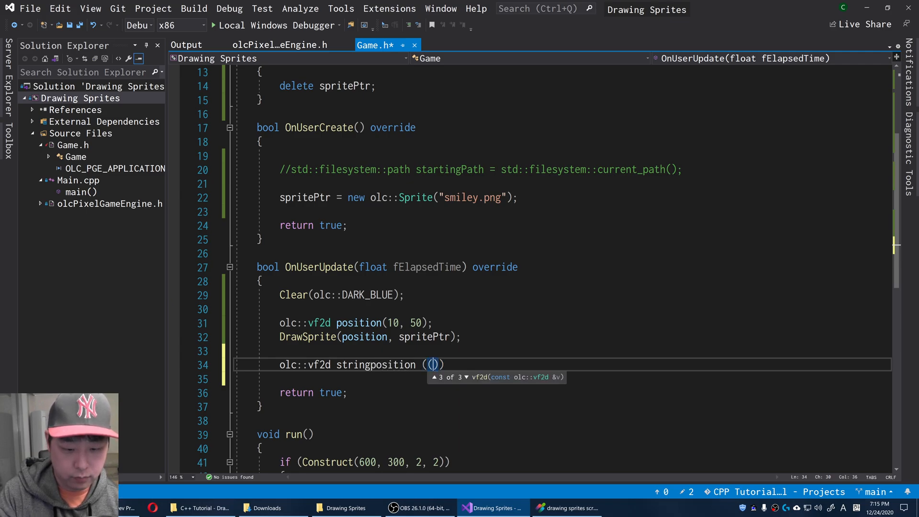
text(0m)
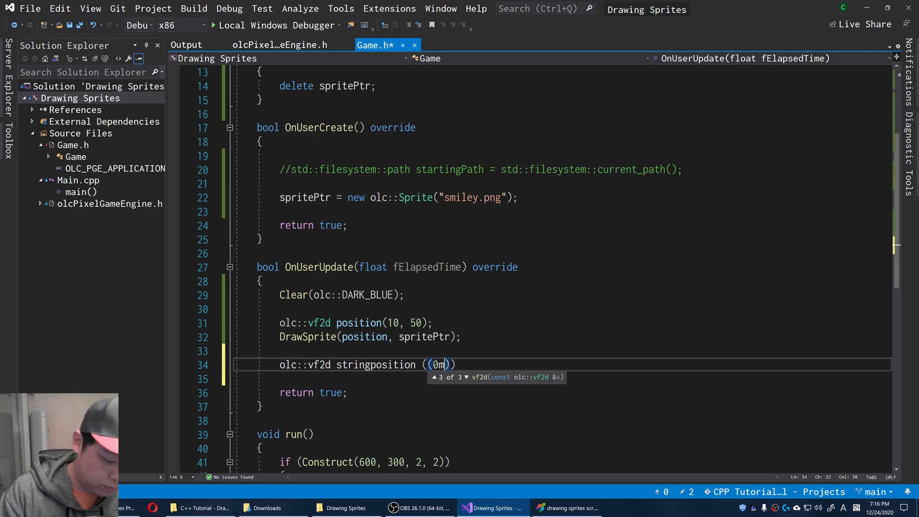
text(, 0)
click(581, 379)
text(DrawString(stringposition, )
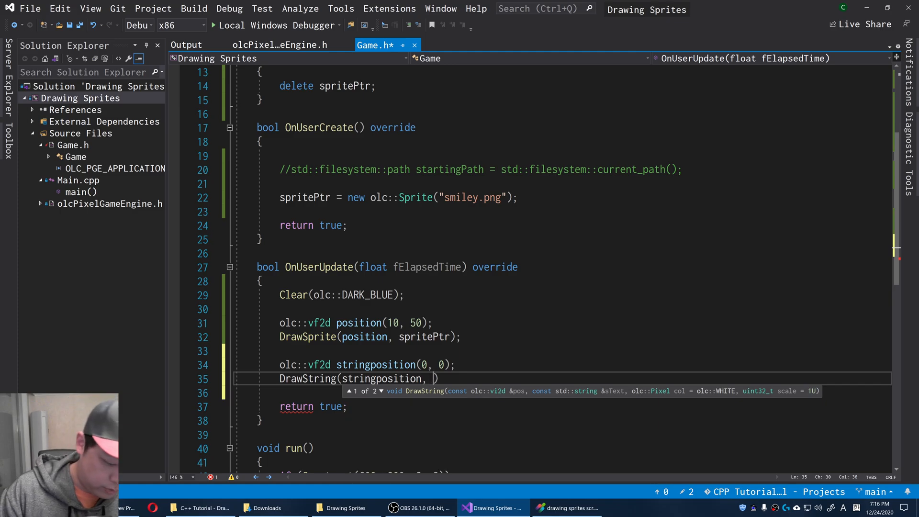
Call DrawString with stringposition and "this is a string", then save the code.
text("this is a ")
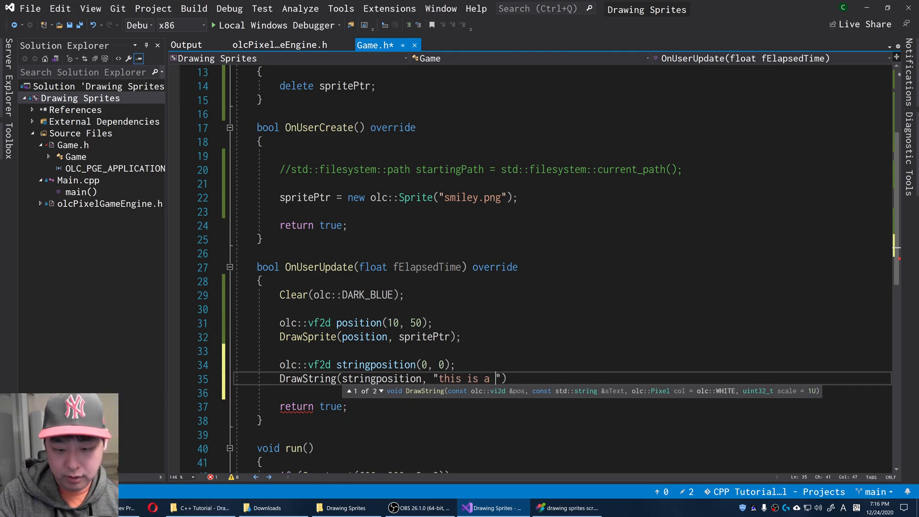
text(string)
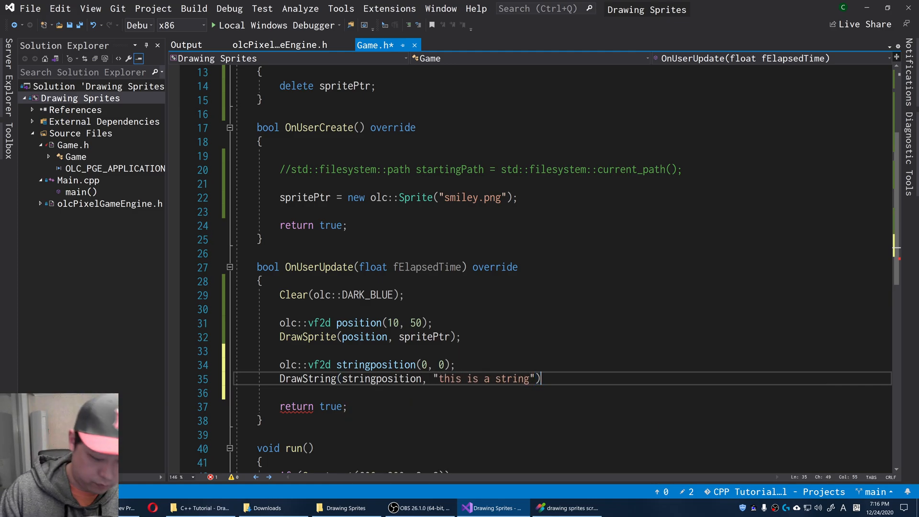
text(;)
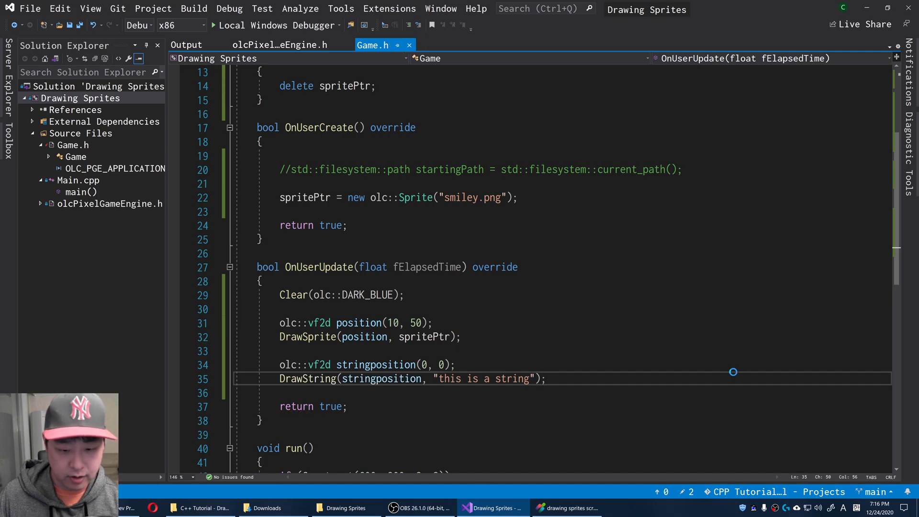
key(F5)
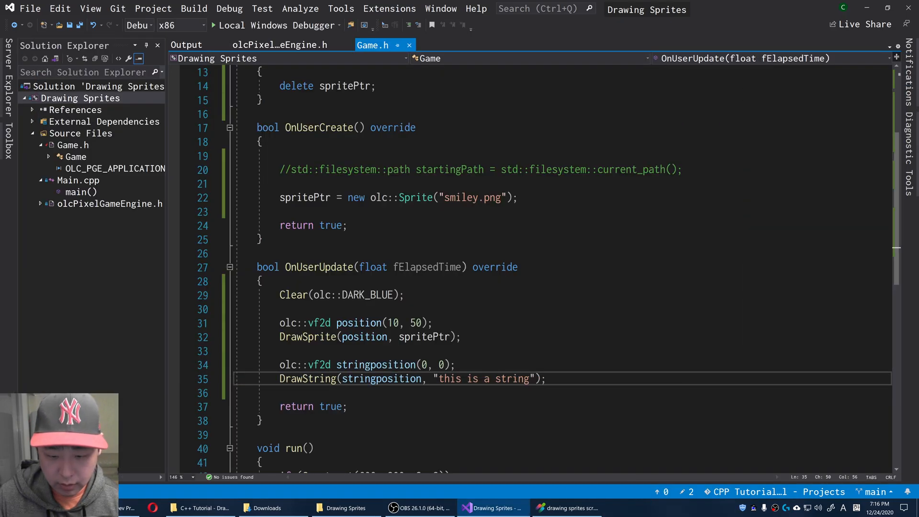
Pass olc::RED as the DrawString colour, then bring up the olcPixelGameEngine wiki in the browser.
text(, olc)
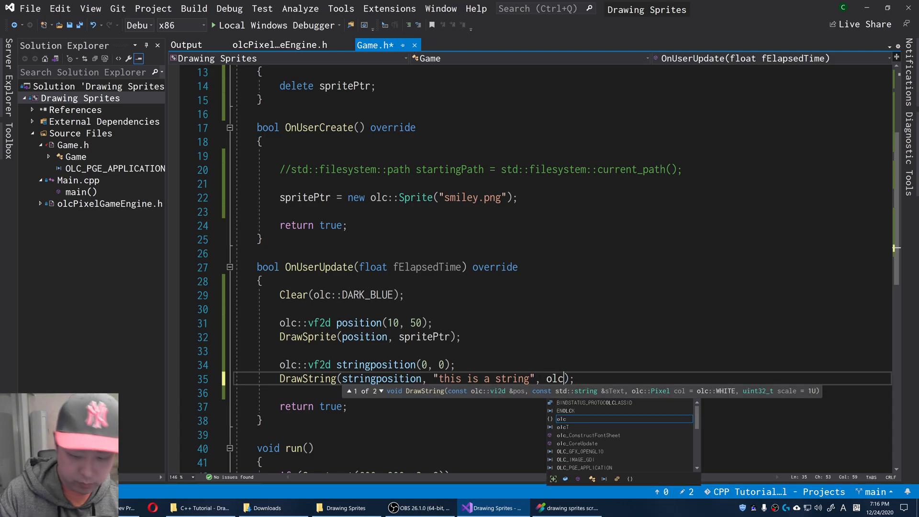
text(::)
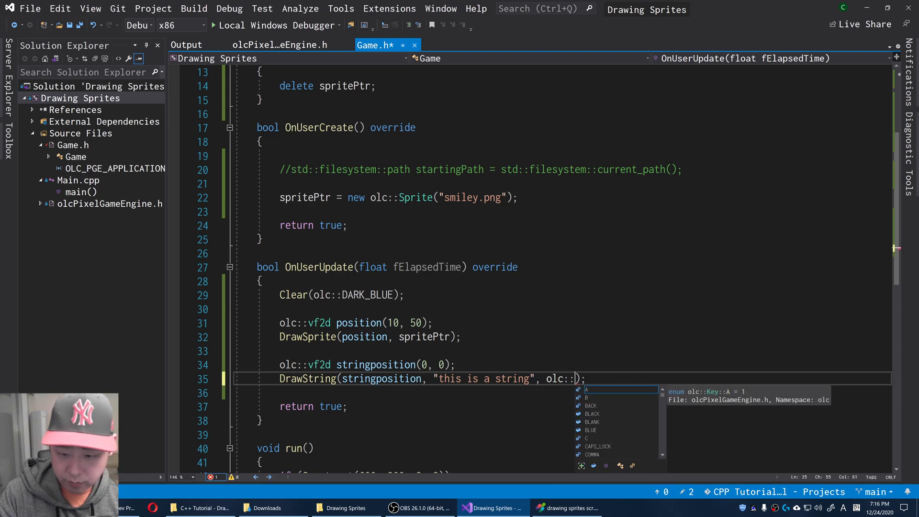
text(red)
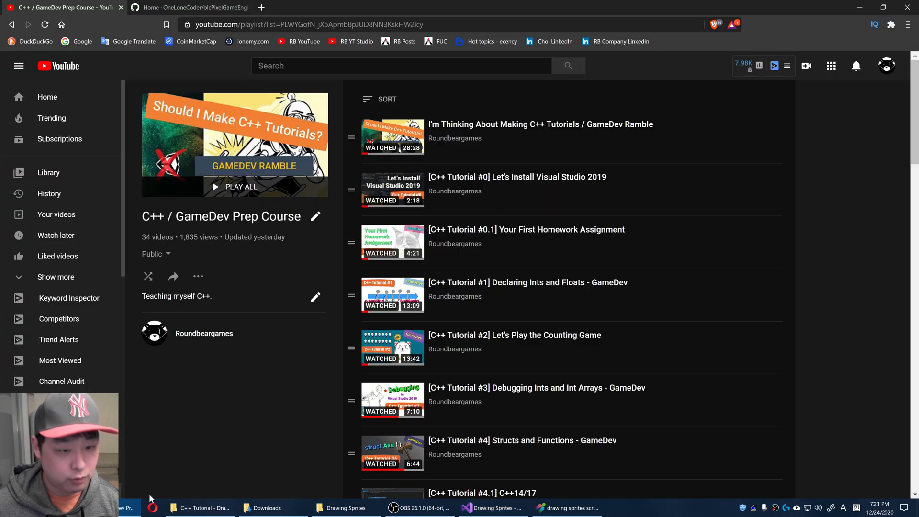
click(196, 8)
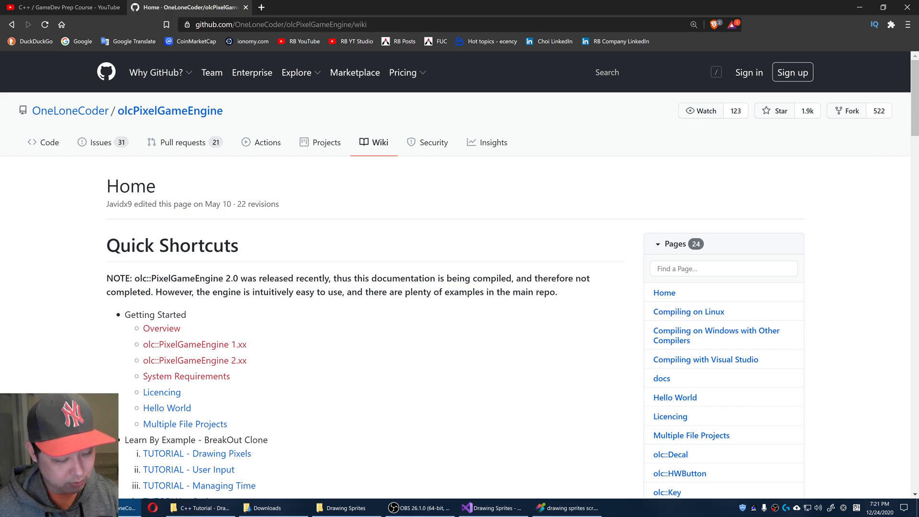